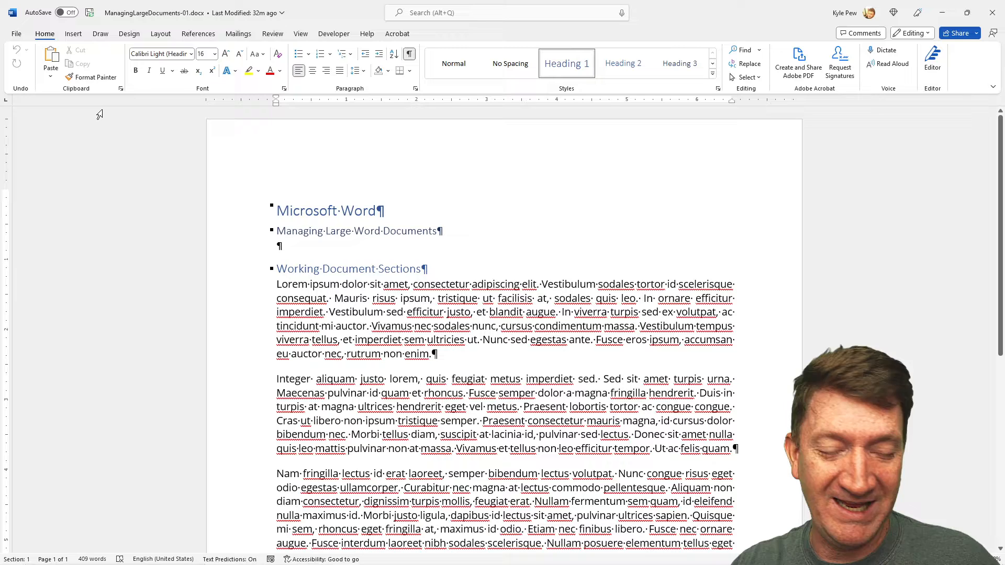
# Step: Insert a page break after the subtitle so 'Working Document Sections' starts page 2
pyautogui.click(154, 13)
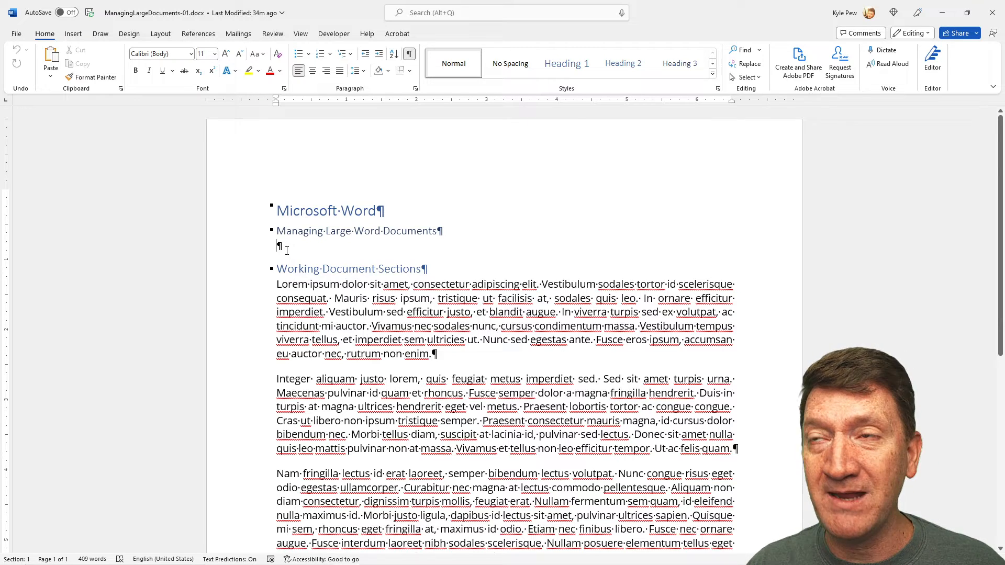
pyautogui.click(161, 34)
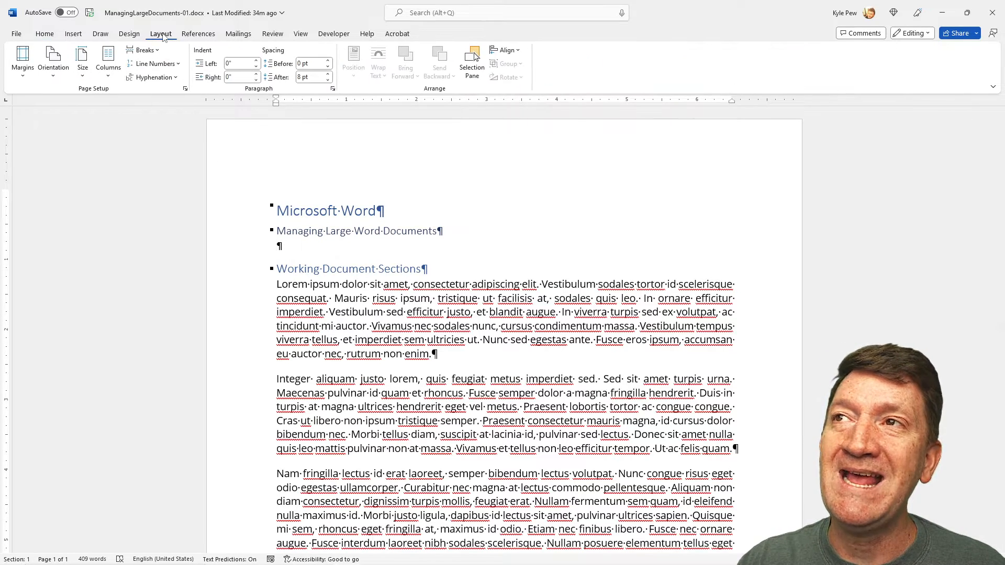
pyautogui.click(145, 50)
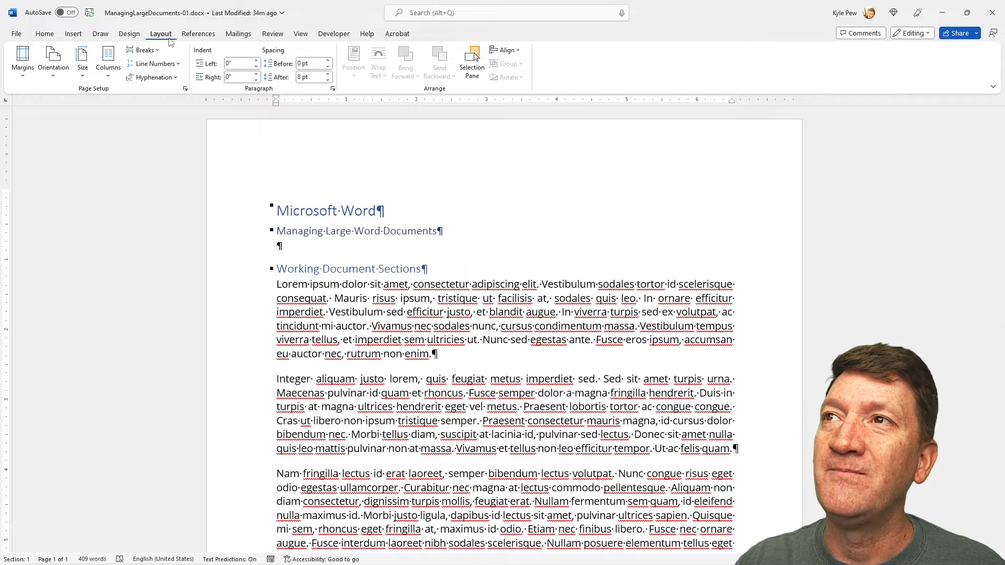
pyautogui.click(143, 50)
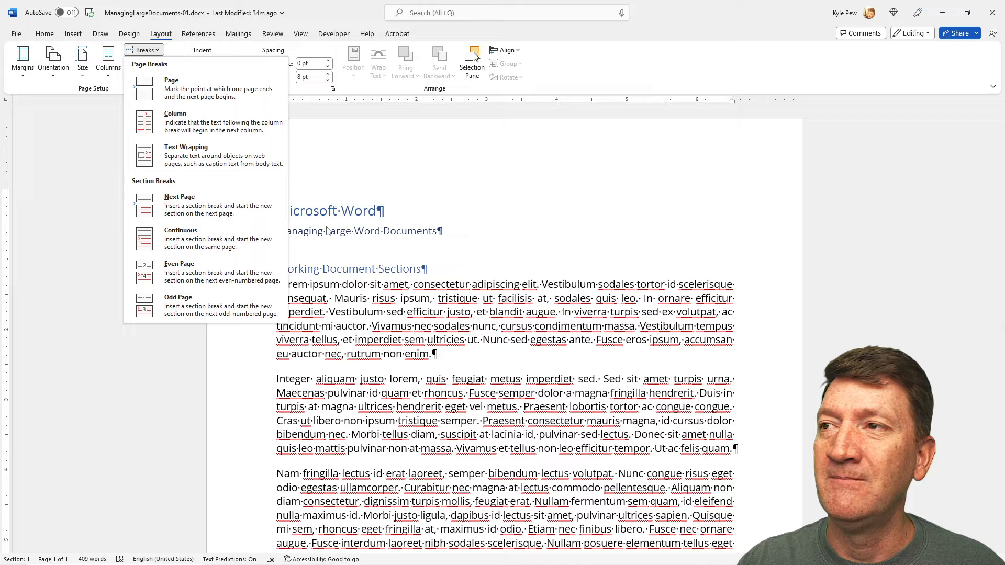
pyautogui.moveTo(308, 248)
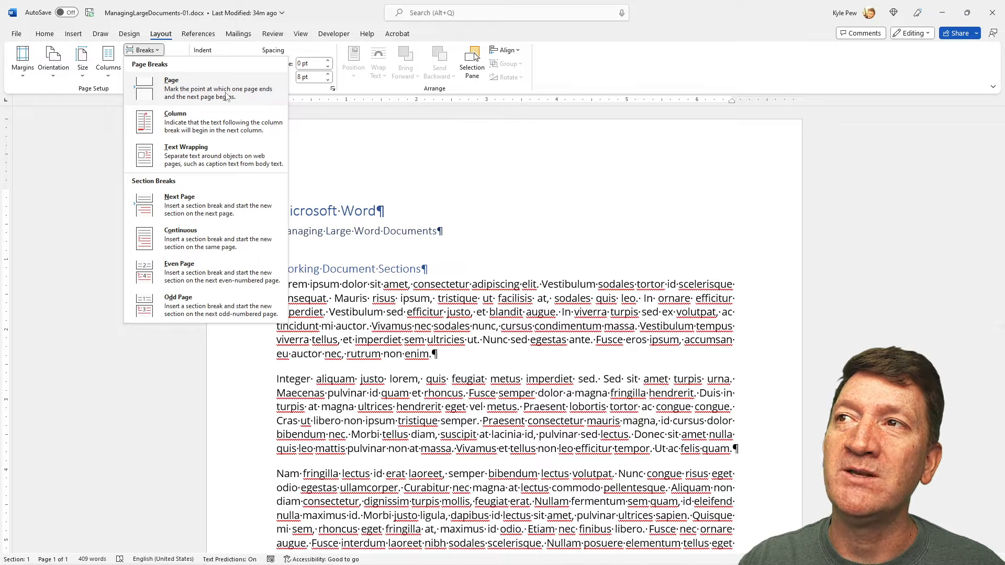
pyautogui.moveTo(265, 103)
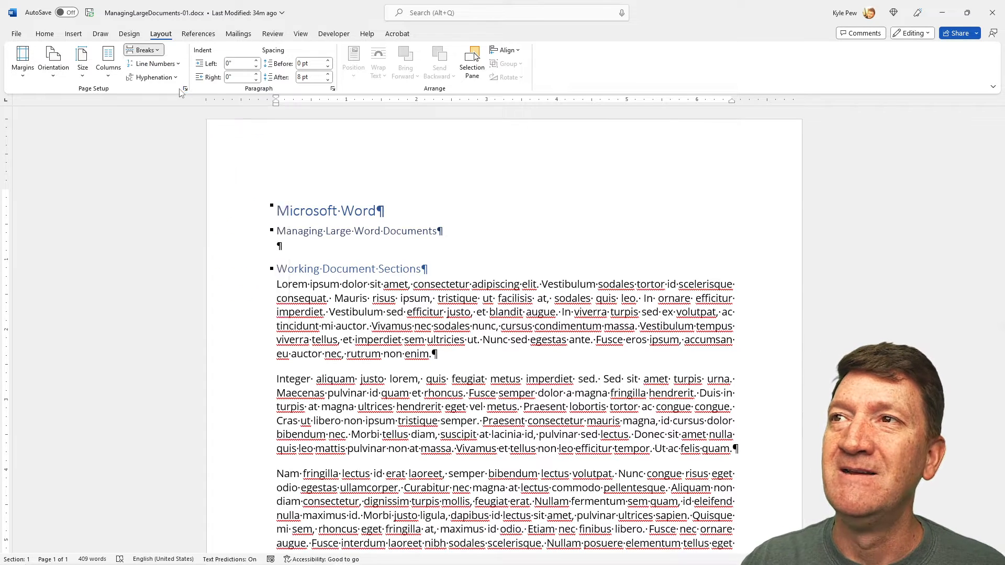
pyautogui.scroll(-3)
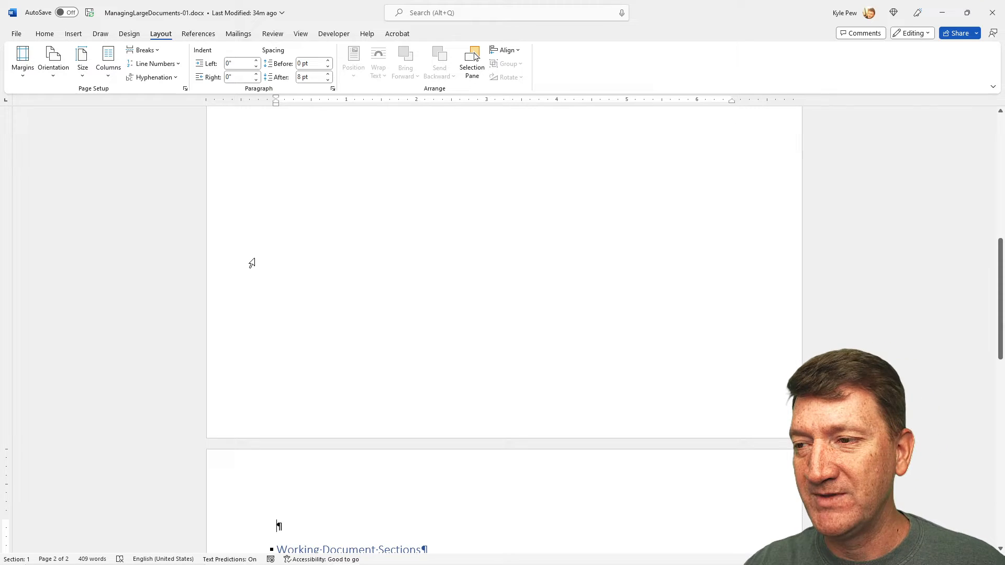
# Step: Return to the Home tab and inspect page 2 for the blank paragraph above the heading
pyautogui.scroll(3)
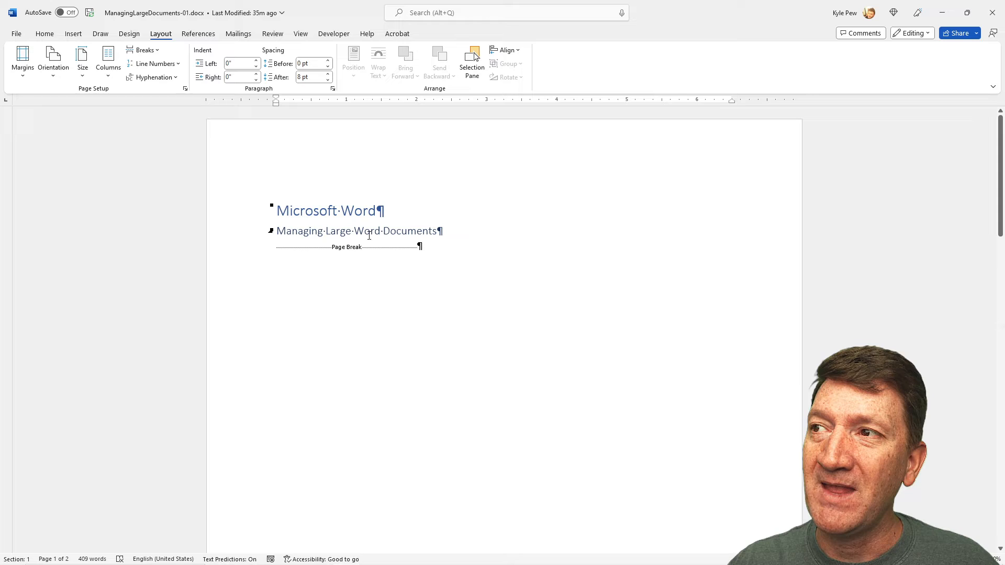
pyautogui.moveTo(377, 250)
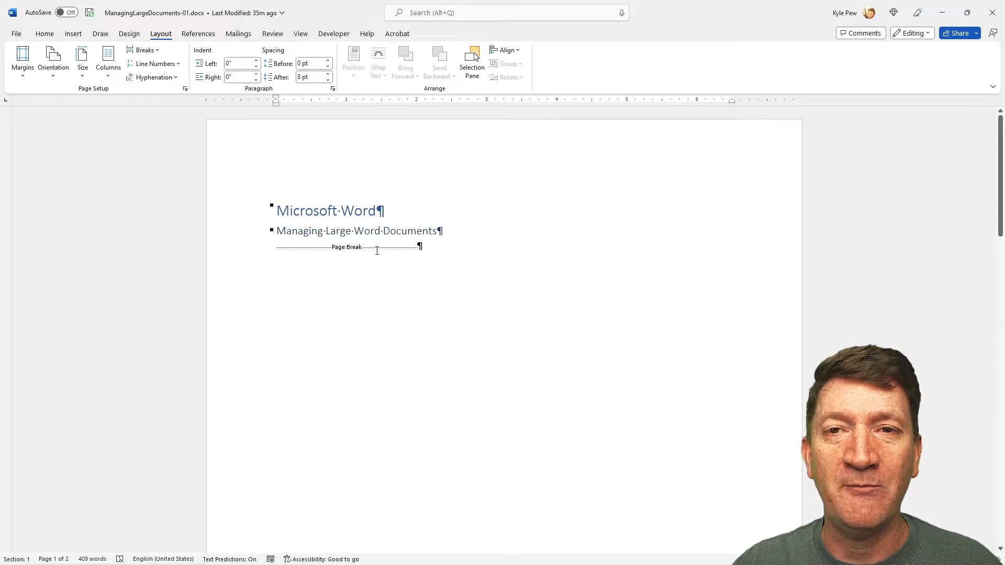
pyautogui.click(44, 33)
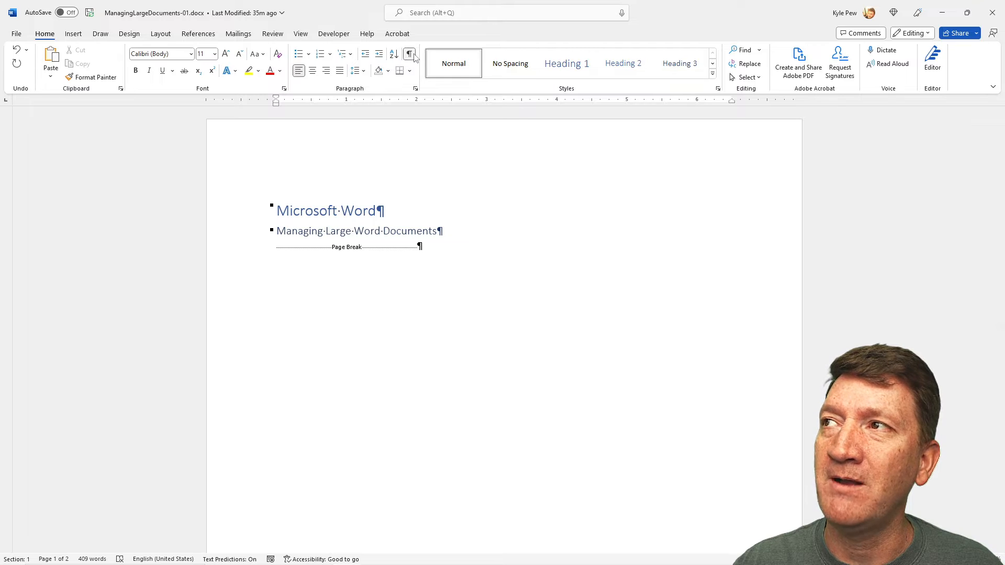
pyautogui.moveTo(409, 54)
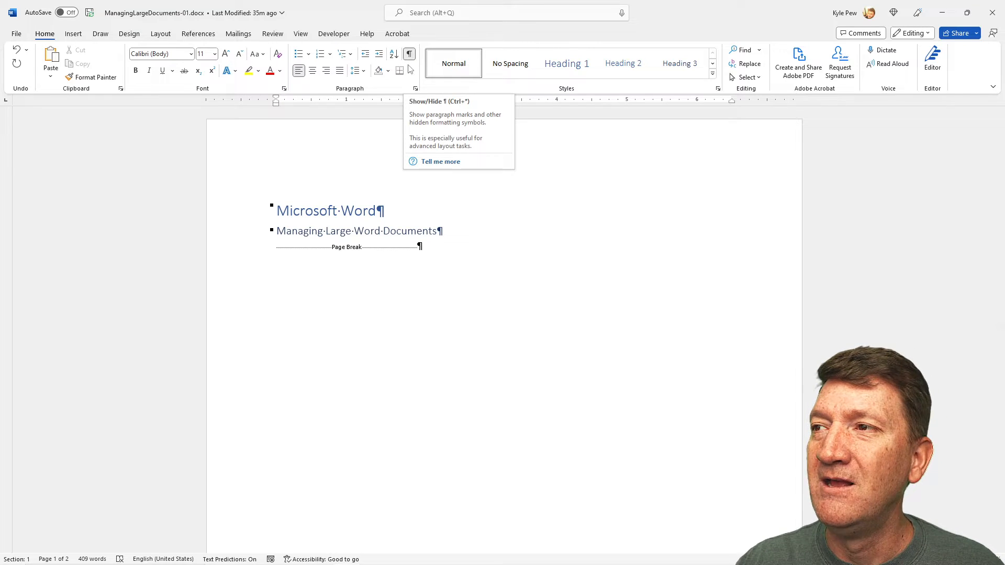
pyautogui.moveTo(342, 252)
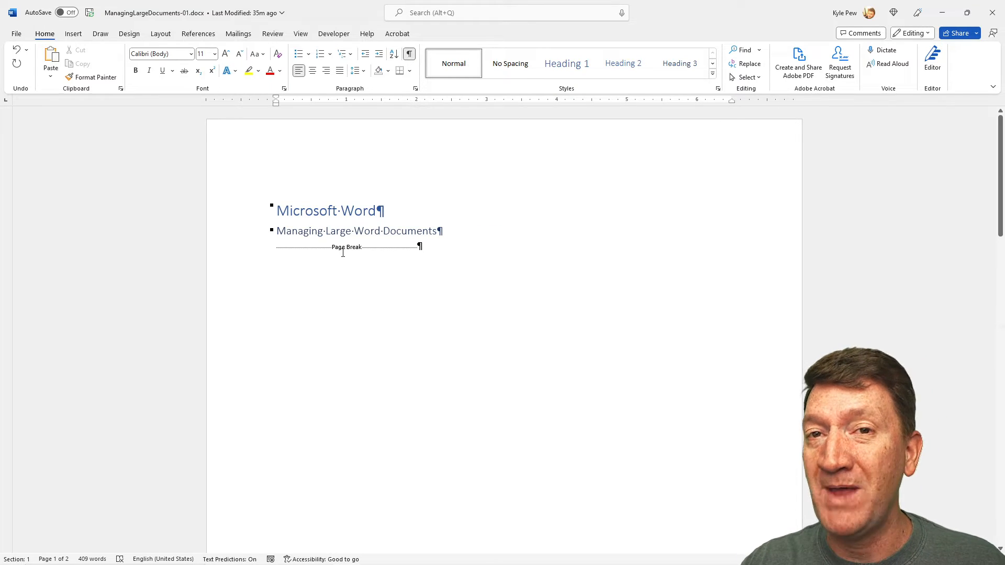
pyautogui.scroll(-3)
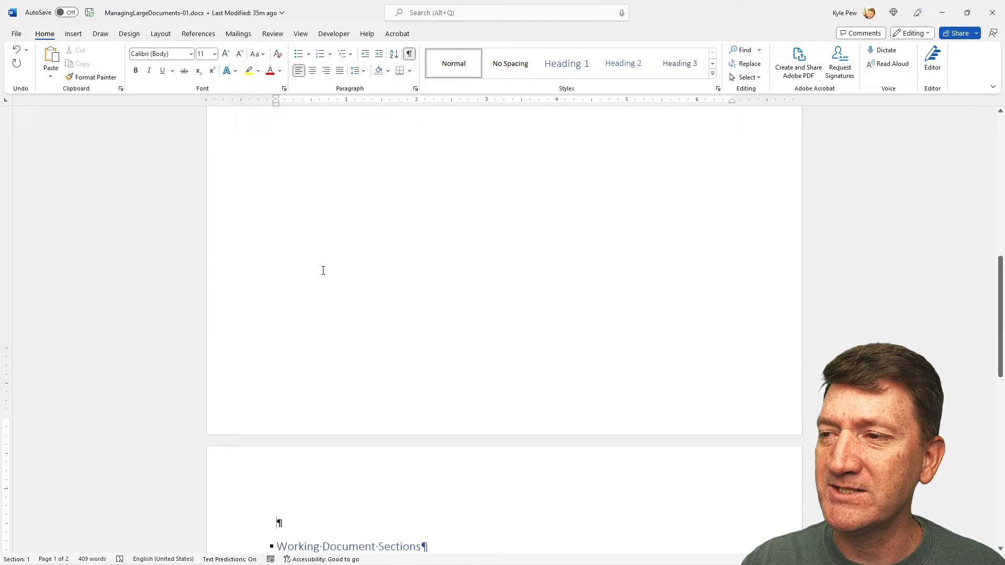
pyautogui.scroll(-3)
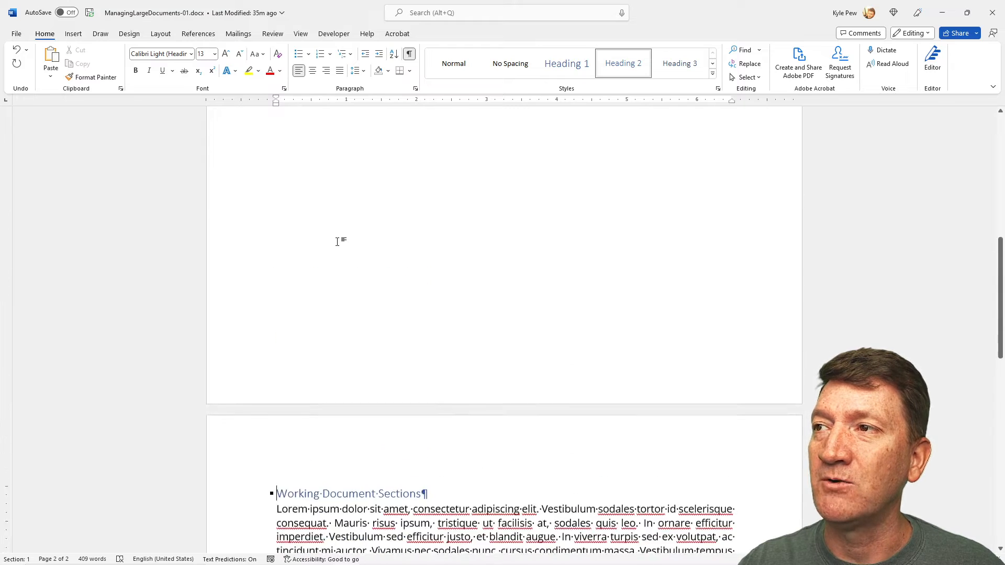
pyautogui.scroll(3)
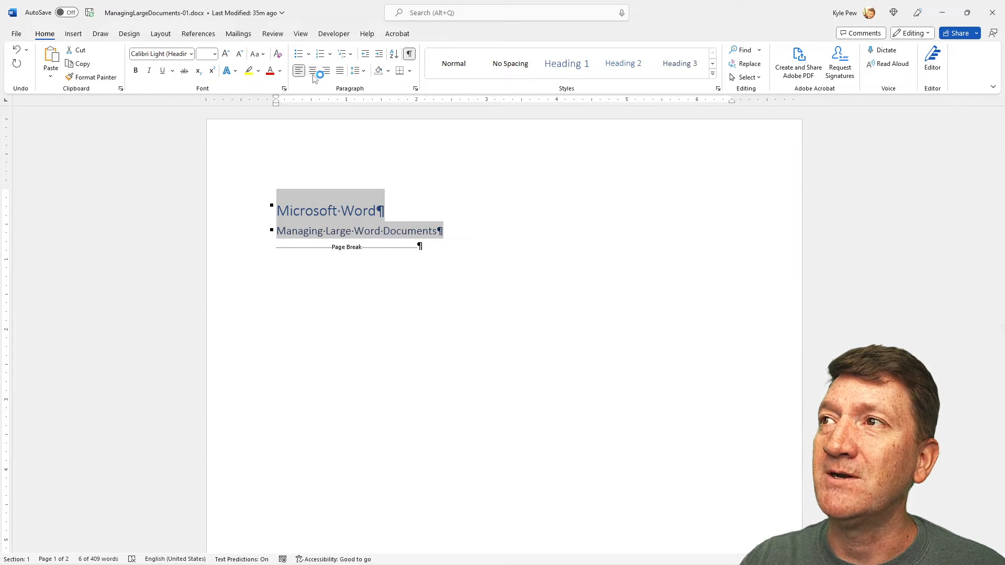
# Step: Center the 'Microsoft Word' and 'Managing Large Word Documents' lines on page 1
pyautogui.click(311, 70)
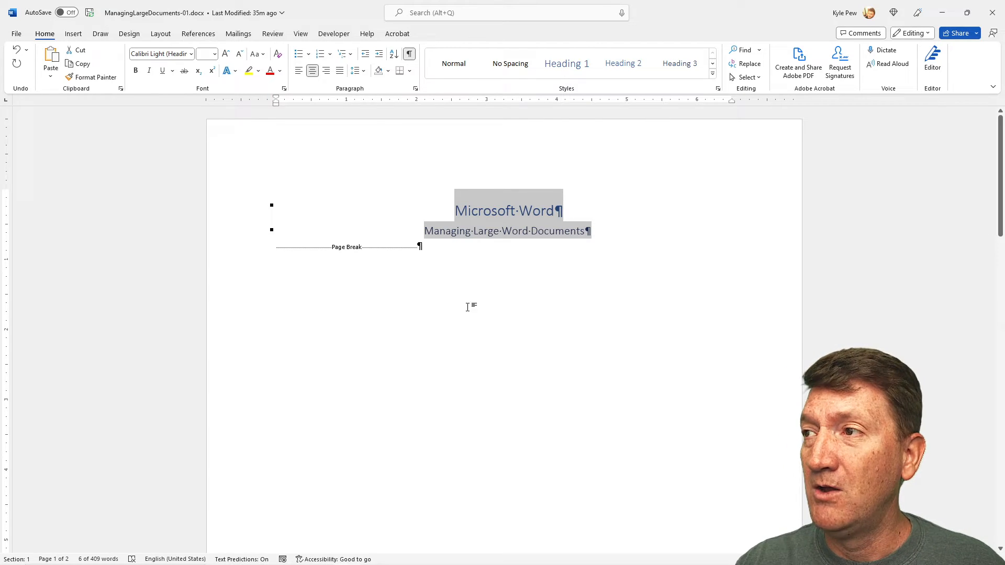
pyautogui.scroll(-3)
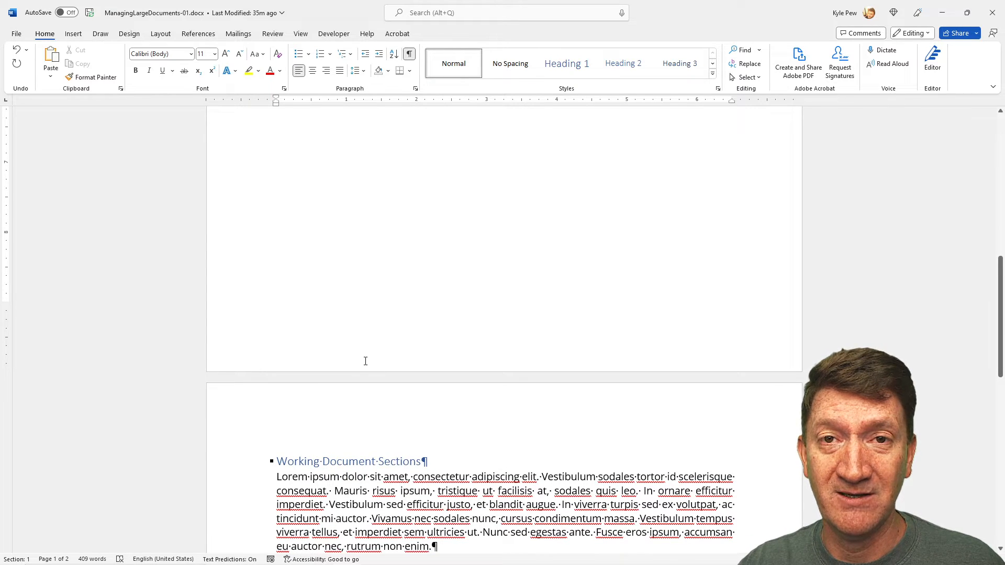
# Step: Open the page 2 footer and insert a page number at the insertion point
pyautogui.scroll(-3)
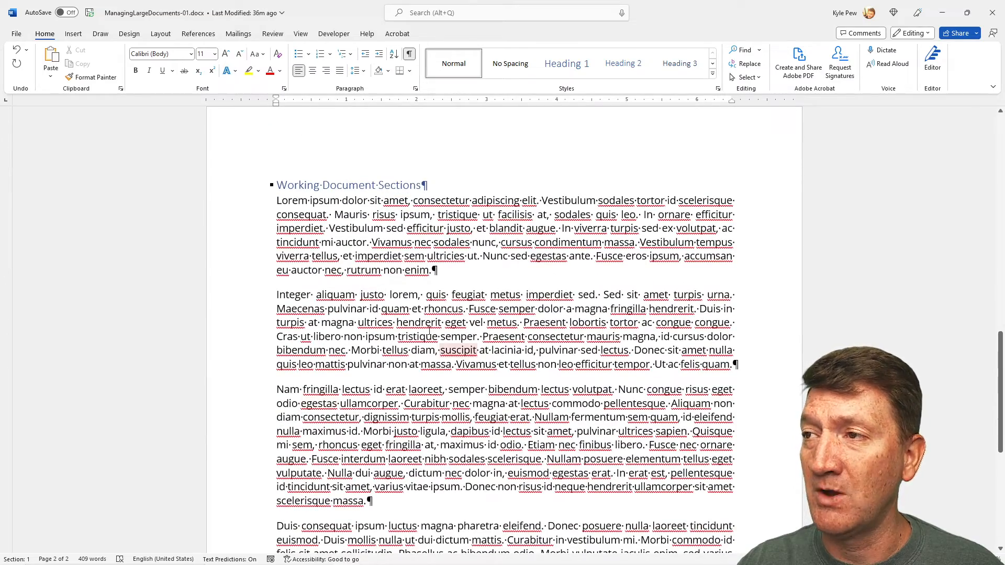
pyautogui.scroll(-3)
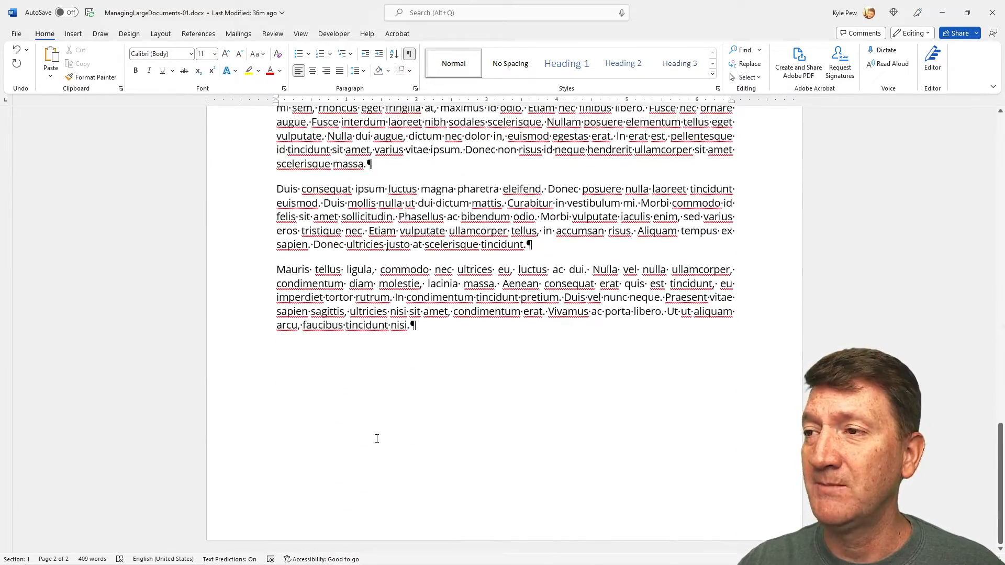
pyautogui.moveTo(335, 519)
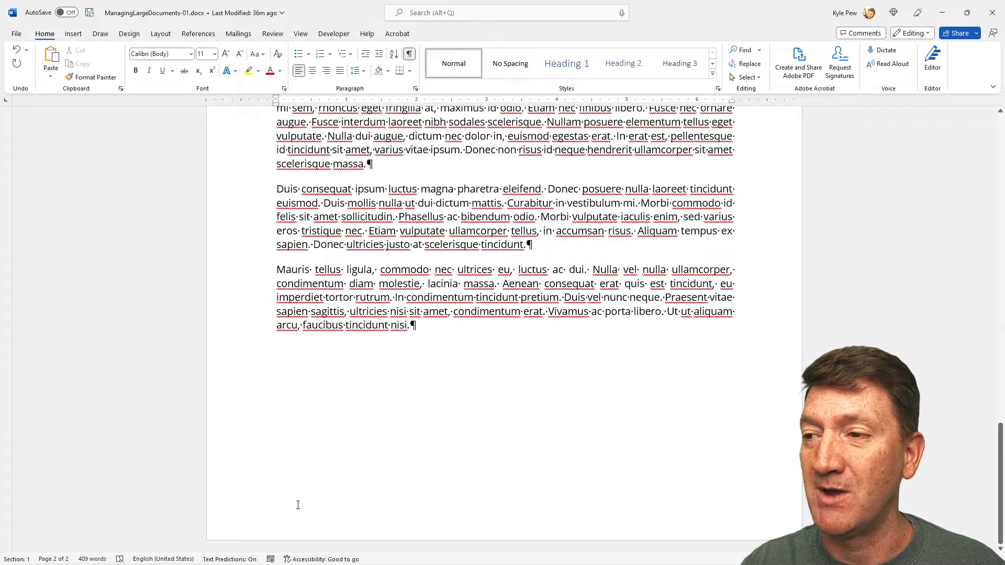
pyautogui.doubleClick(298, 505)
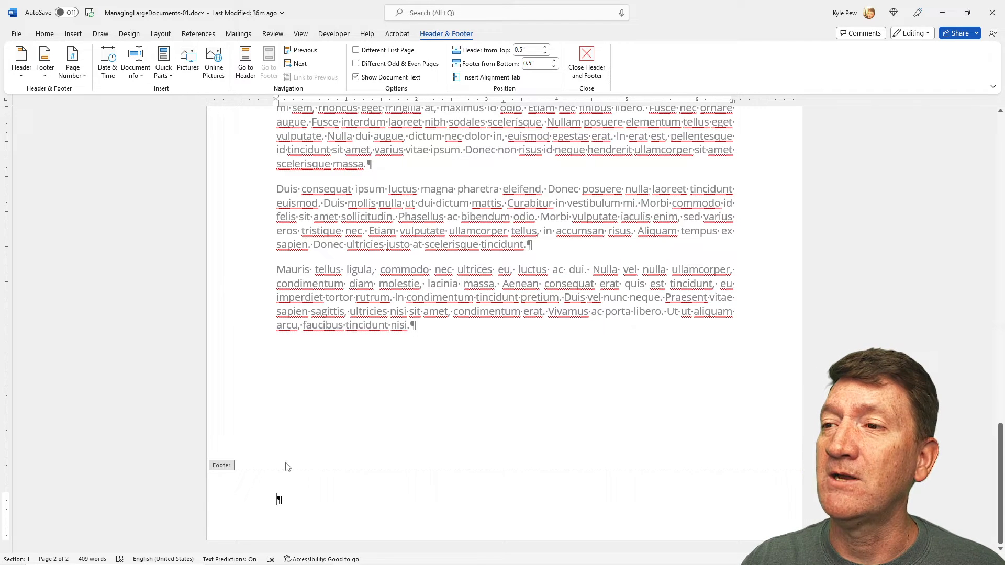
pyautogui.moveTo(436, 40)
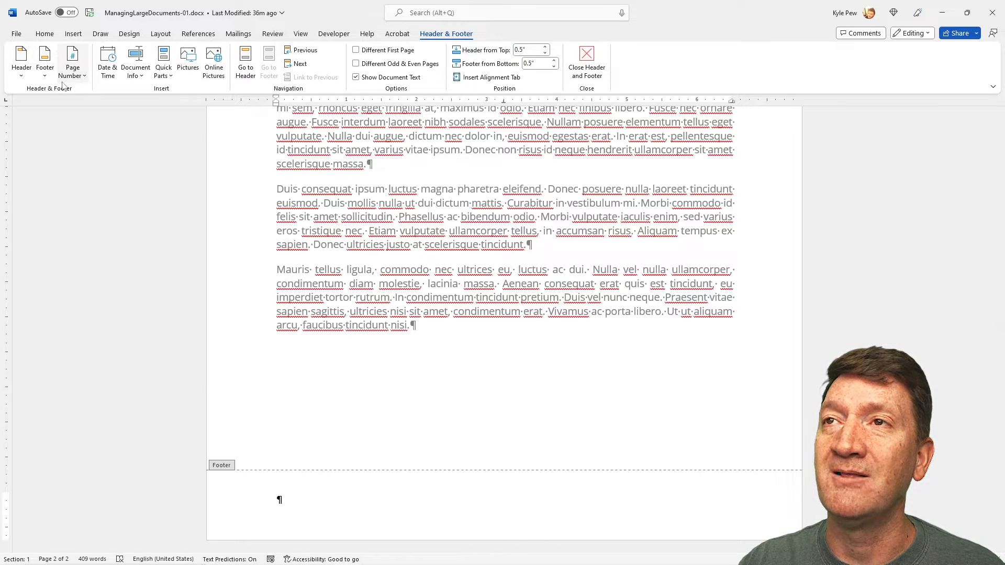
pyautogui.click(71, 61)
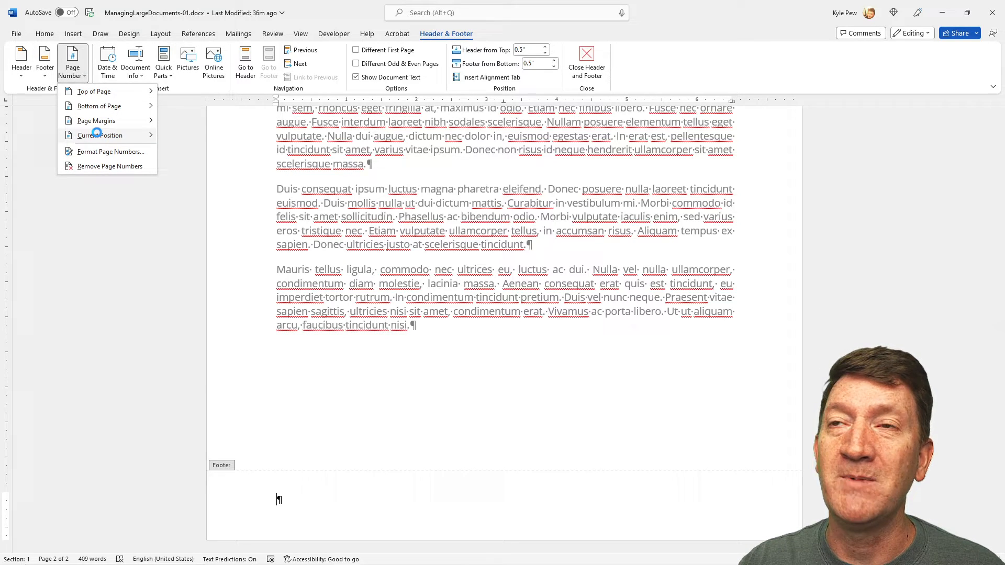
pyautogui.click(100, 135)
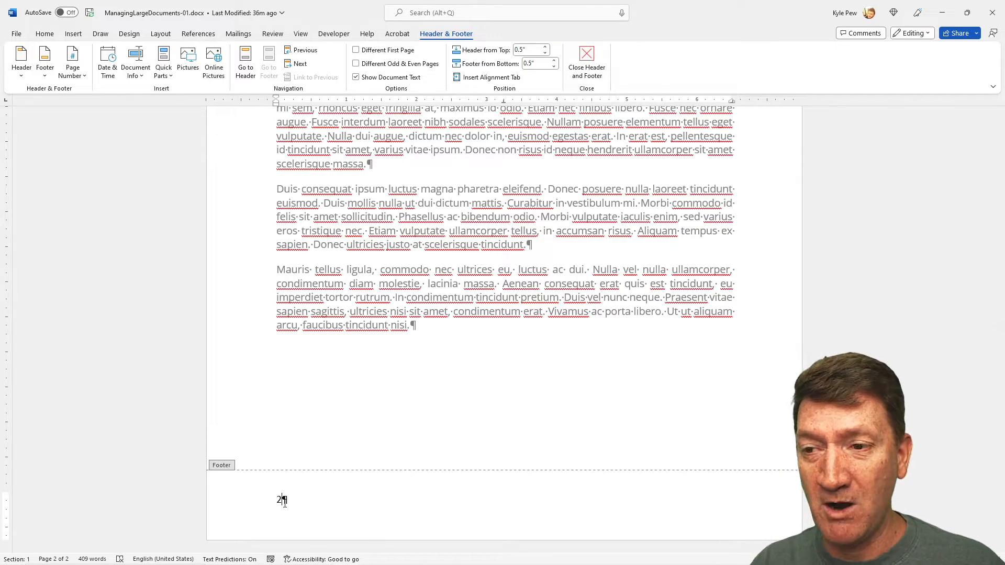
pyautogui.scroll(3)
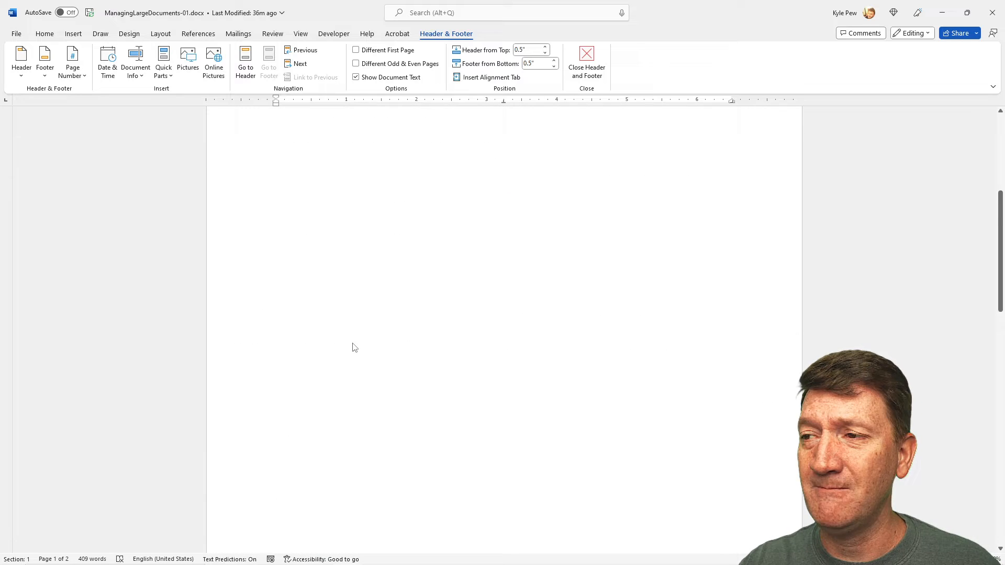
pyautogui.scroll(-3)
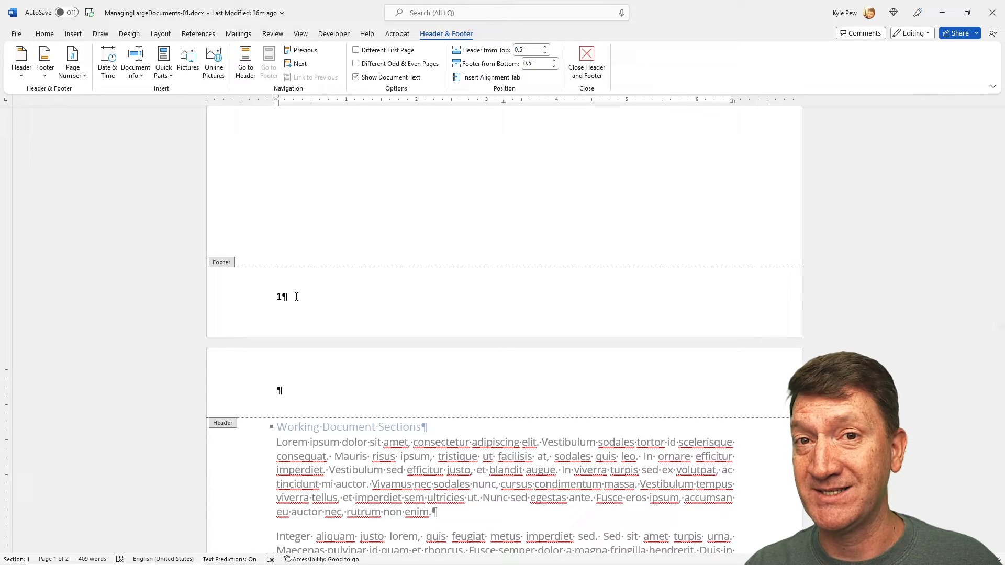
pyautogui.scroll(-3)
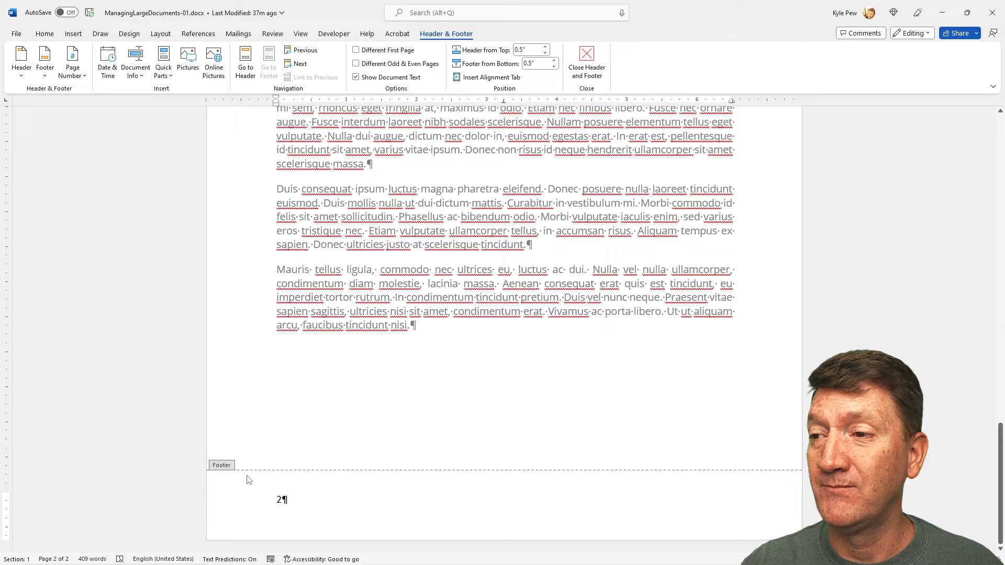
pyautogui.scroll(3)
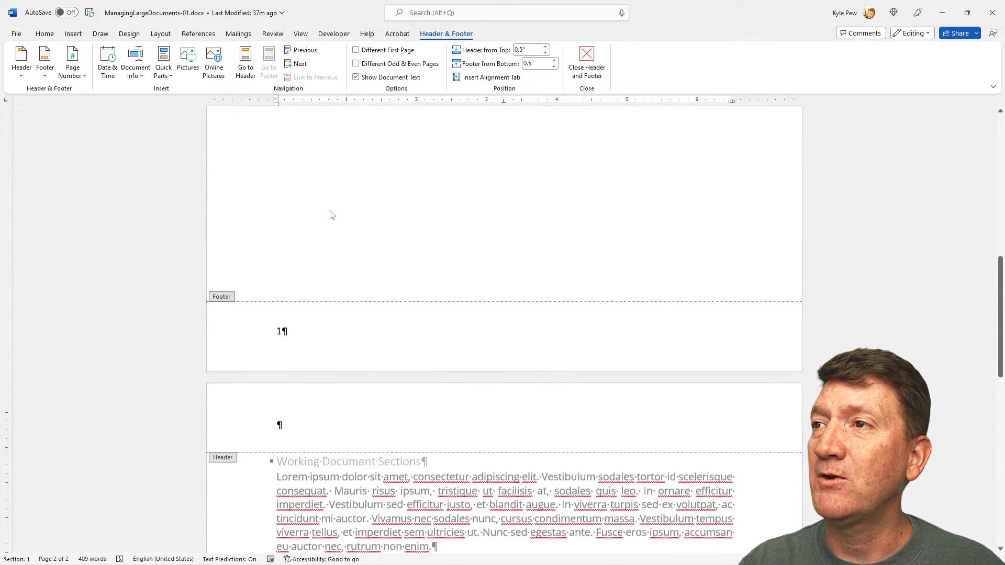
pyautogui.scroll(-3)
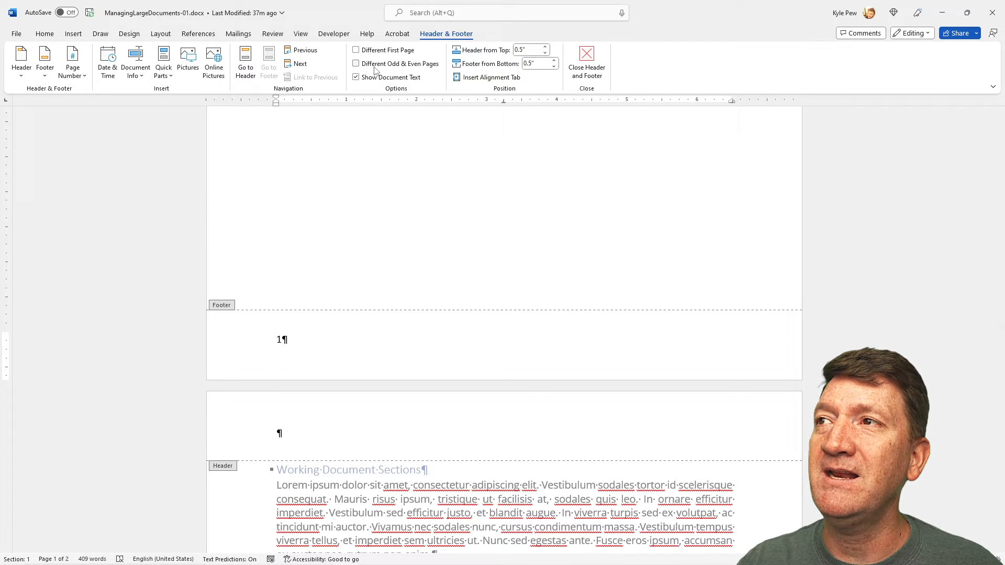
pyautogui.moveTo(385, 50)
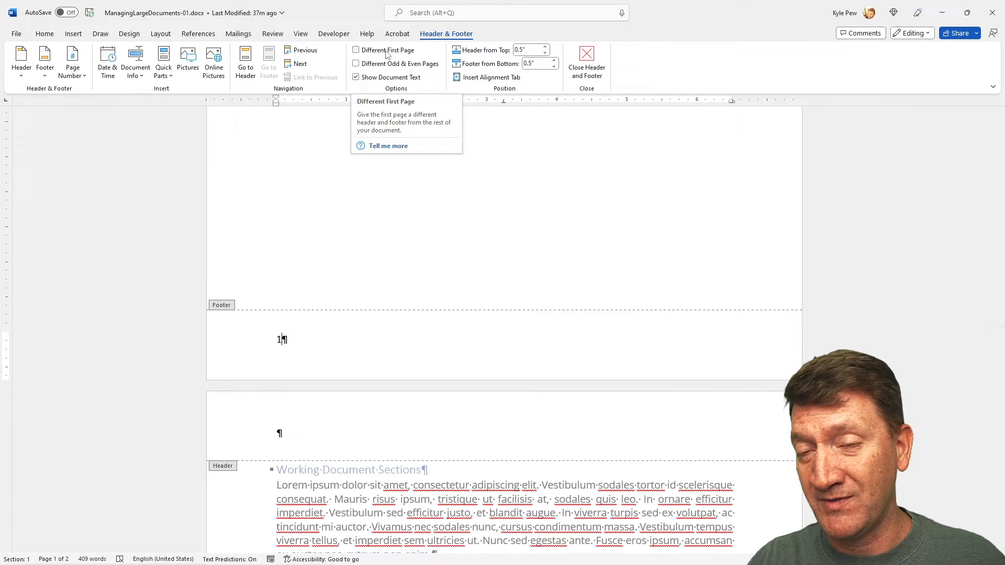
# Step: Enable Different First Page, confirming page 1's footer is blank and page 2's reads 2
pyautogui.click(355, 50)
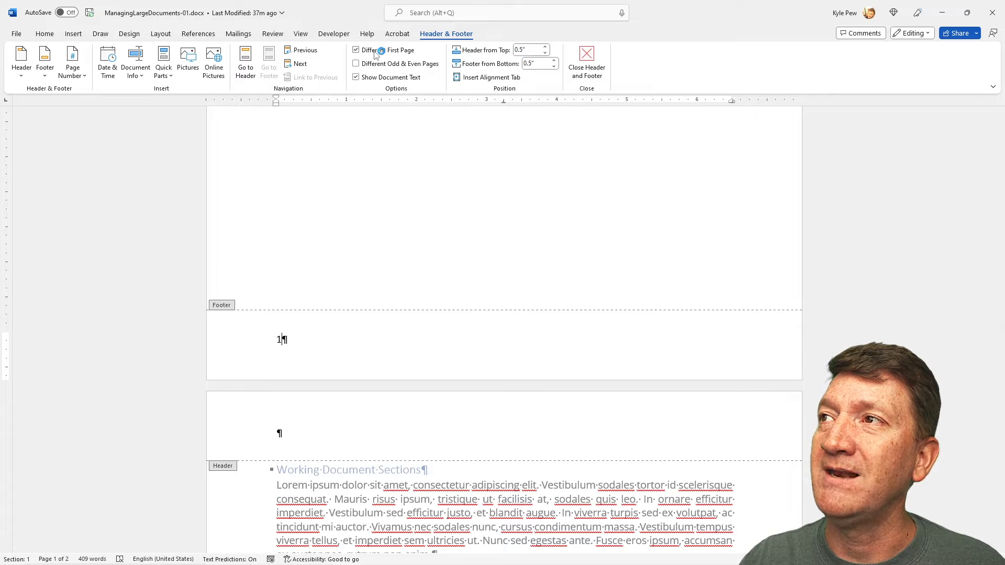
pyautogui.click(356, 50)
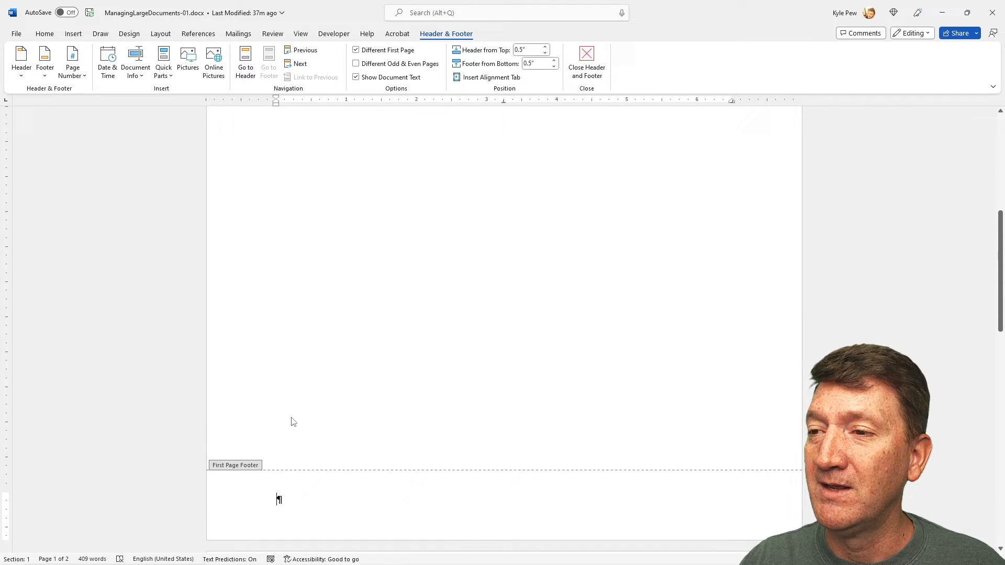
pyautogui.scroll(3)
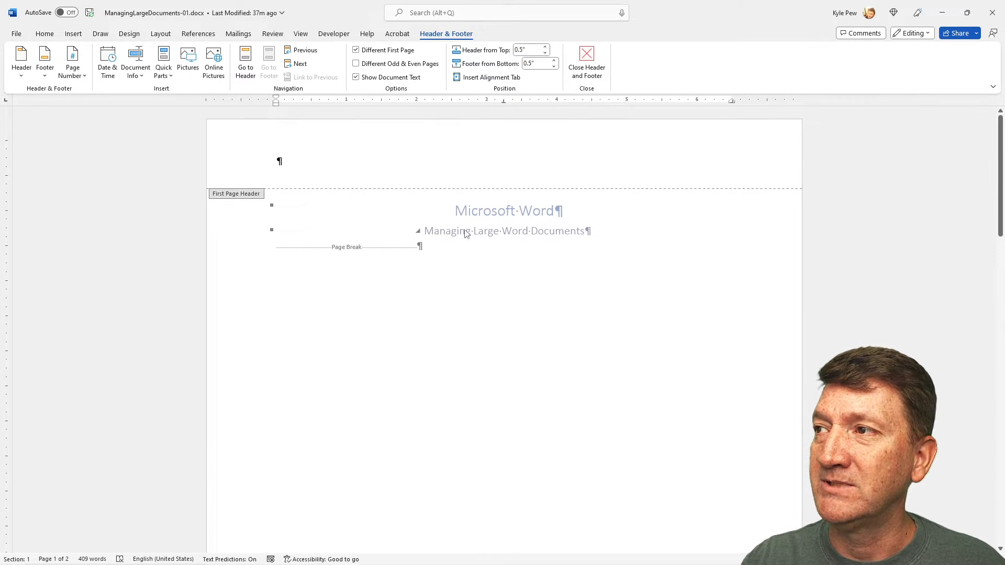
pyautogui.moveTo(374, 328)
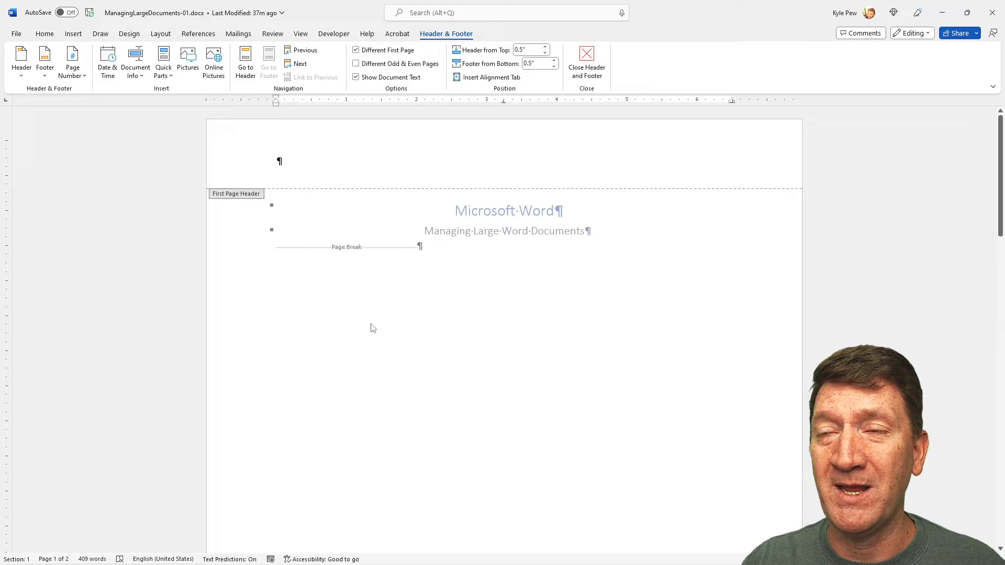
pyautogui.scroll(-3)
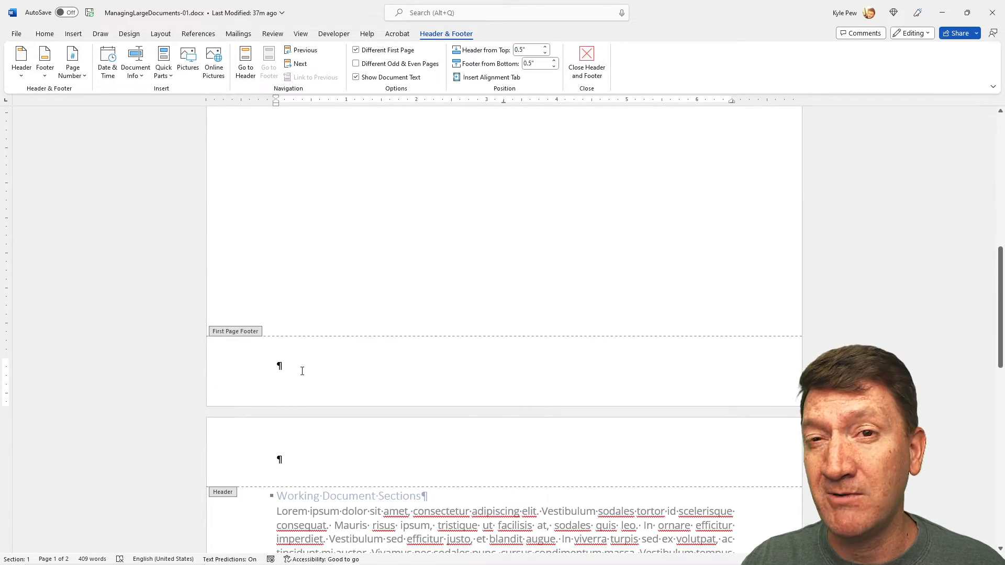
pyautogui.scroll(-3)
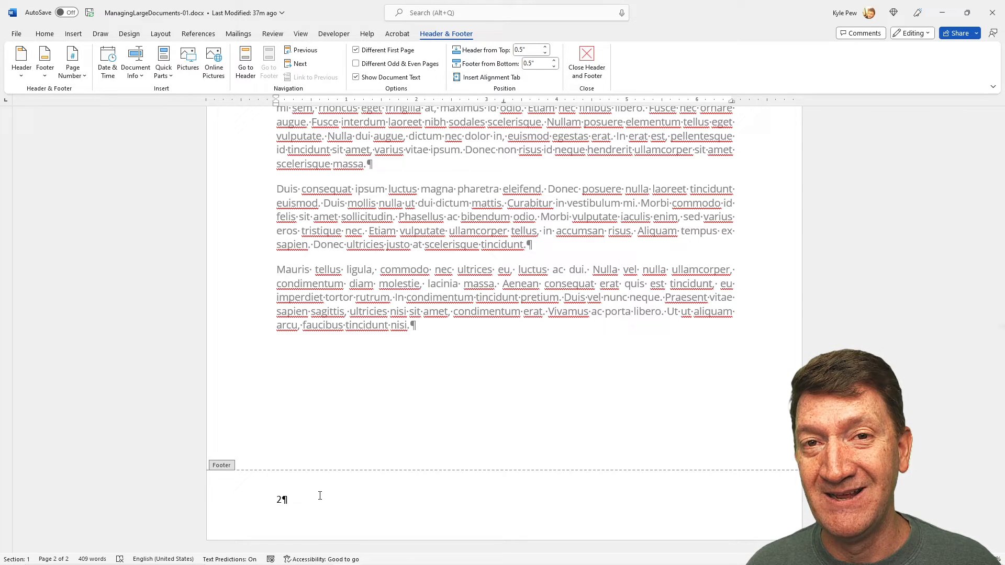
pyautogui.moveTo(295, 473)
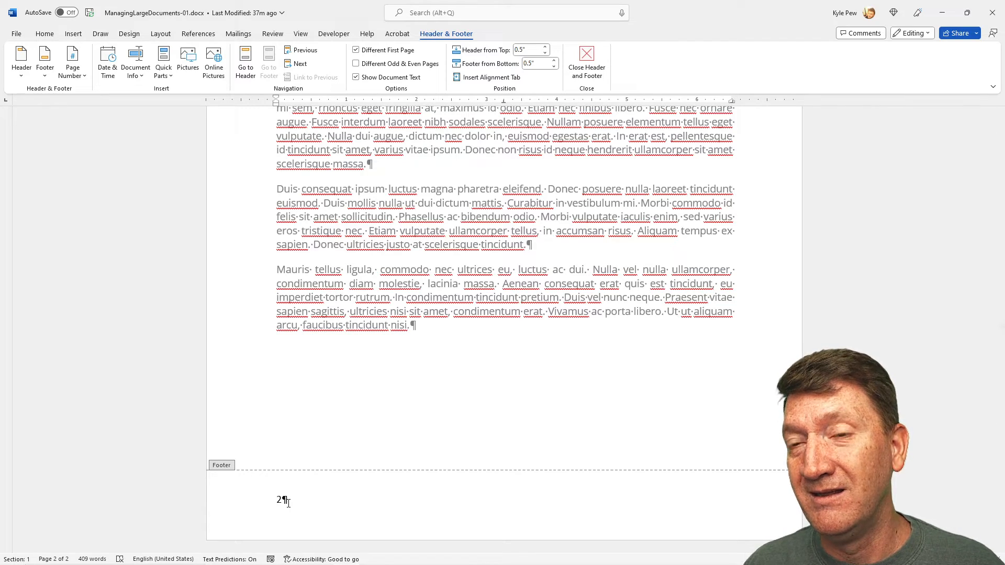
pyautogui.scroll(3)
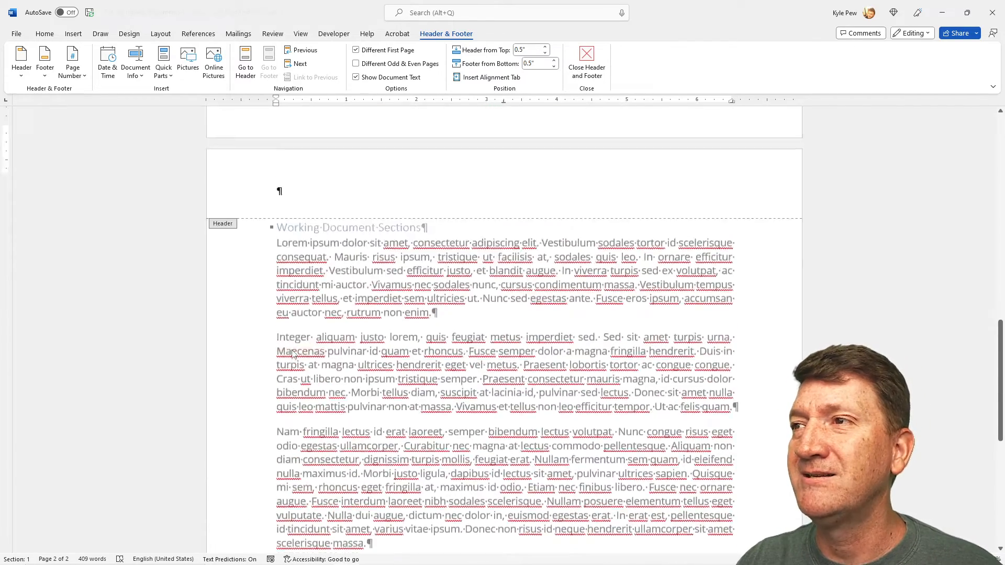
pyautogui.scroll(3)
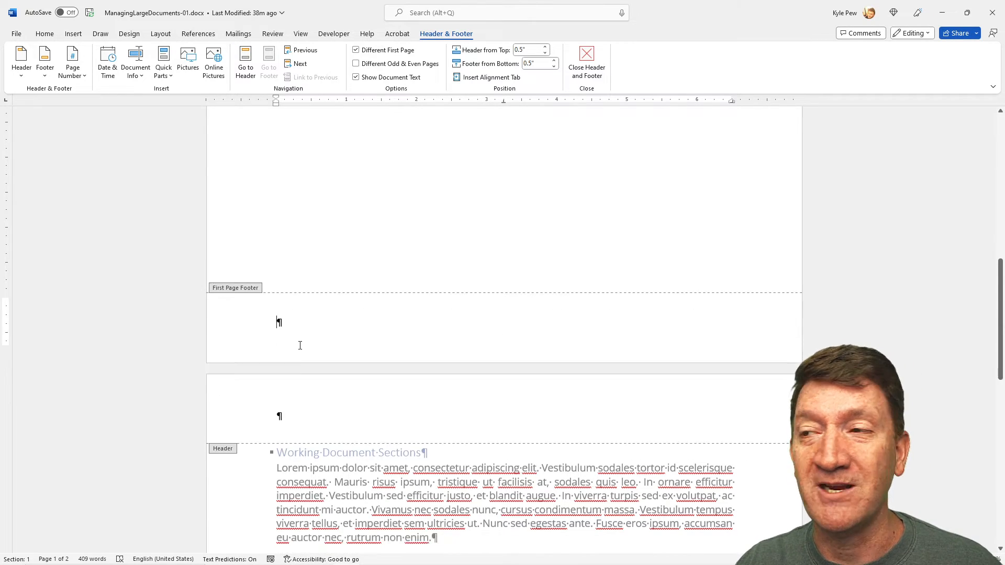
pyautogui.scroll(-3)
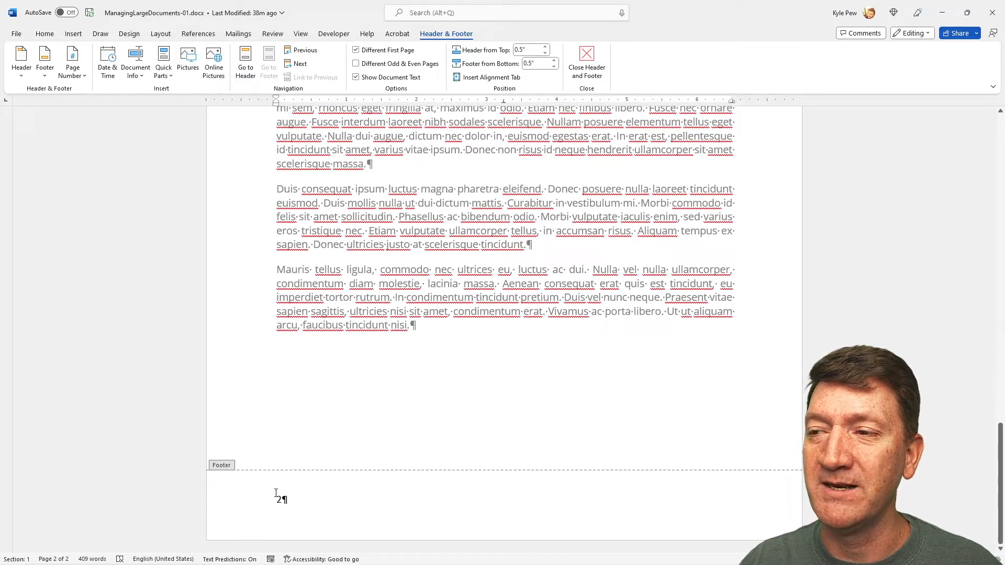
# Step: Set the page number format to start at 1 via Format Page Numbers
pyautogui.rightClick(280, 499)
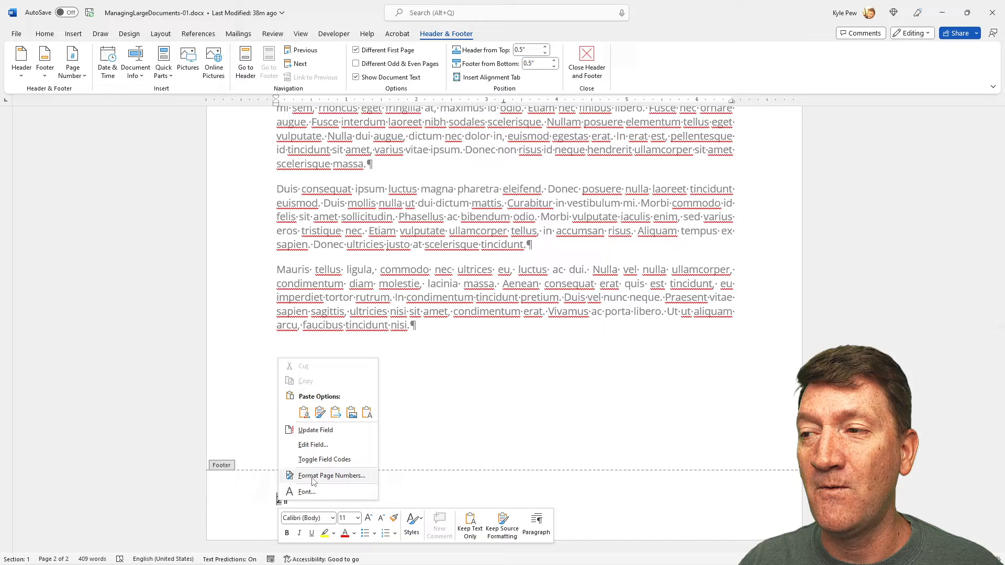
pyautogui.click(331, 476)
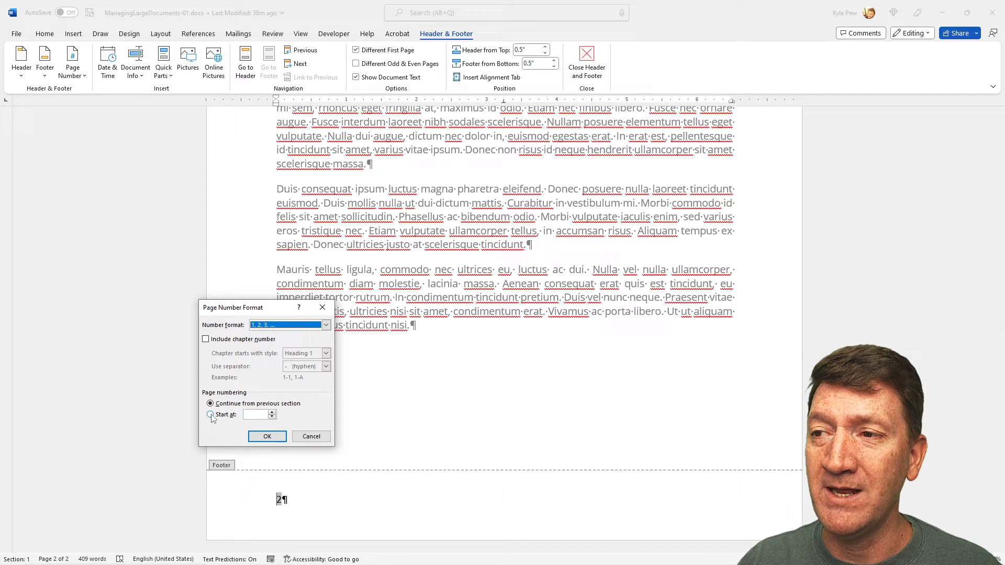
pyautogui.click(210, 414)
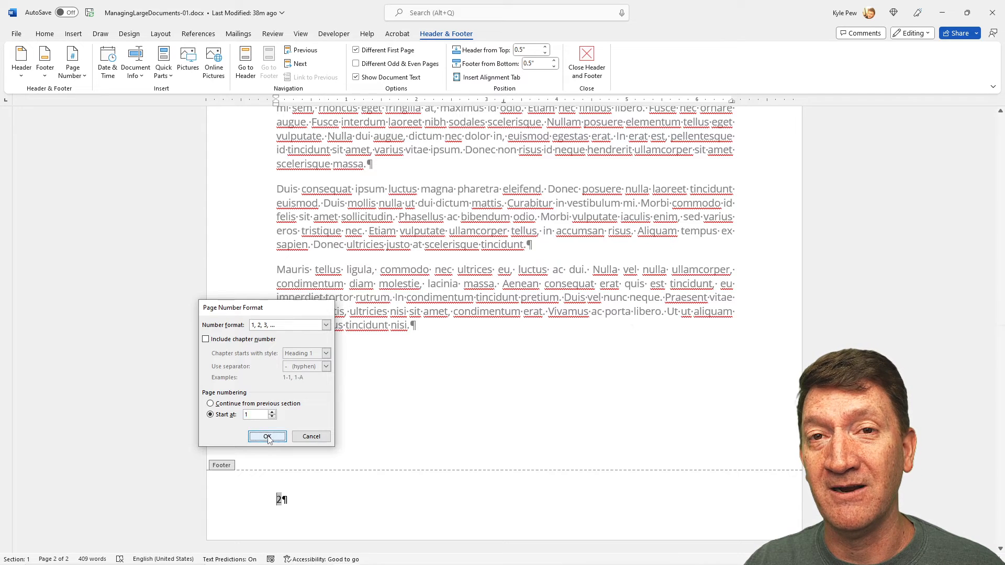
pyautogui.click(268, 437)
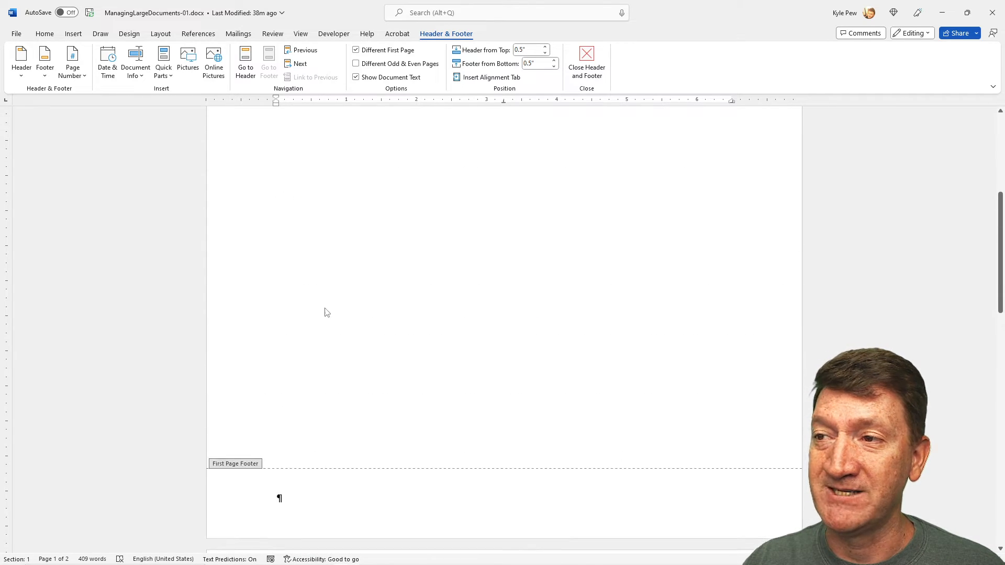
# Step: Change the page numbering start value to 0 so page 2's footer shows 1
pyautogui.scroll(-3)
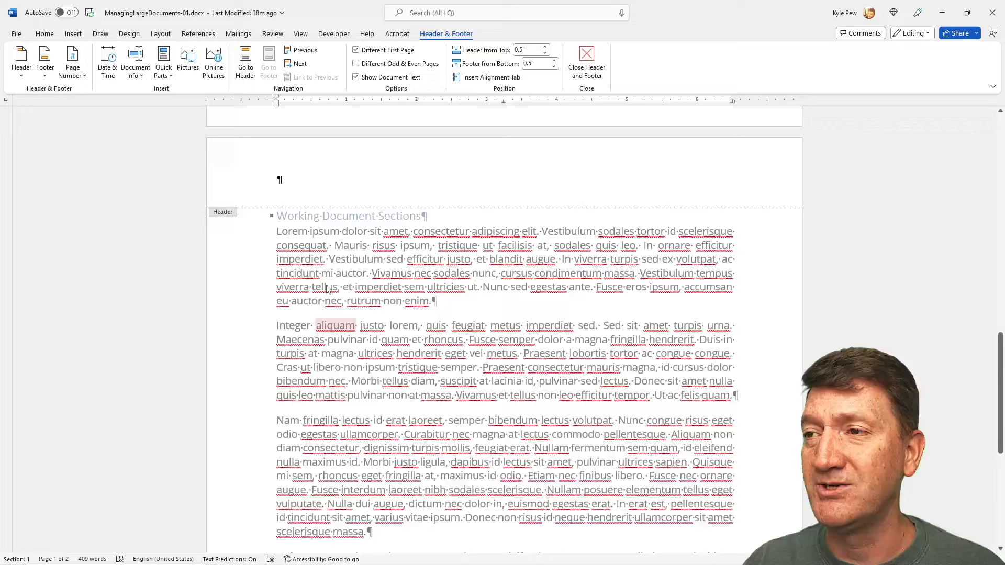
pyautogui.scroll(-3)
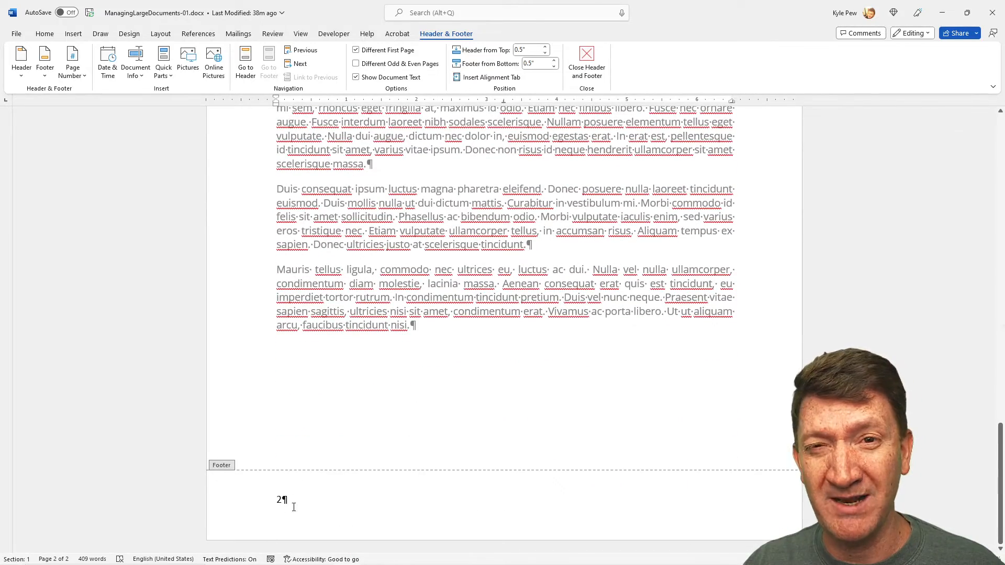
pyautogui.moveTo(313, 501)
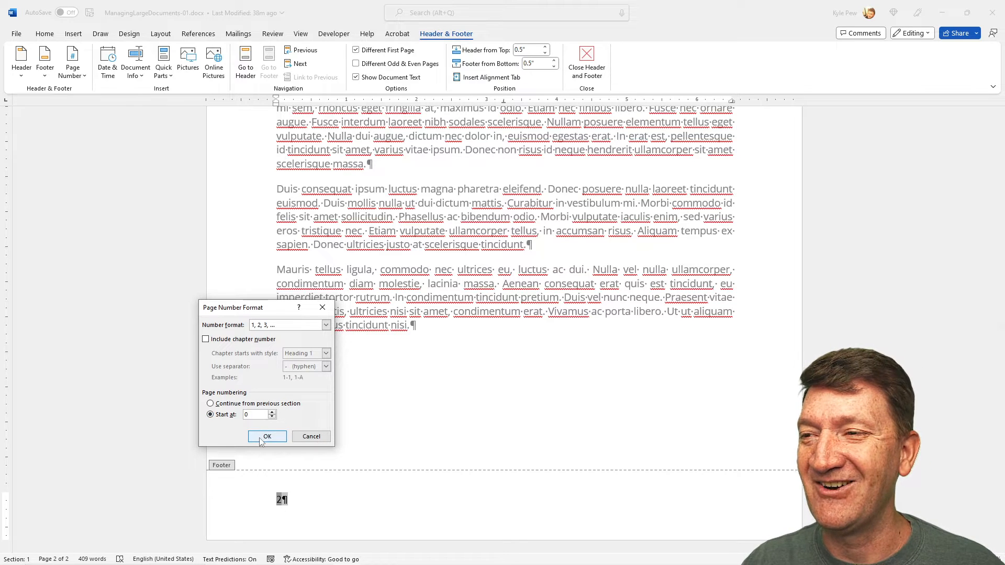
pyautogui.click(266, 436)
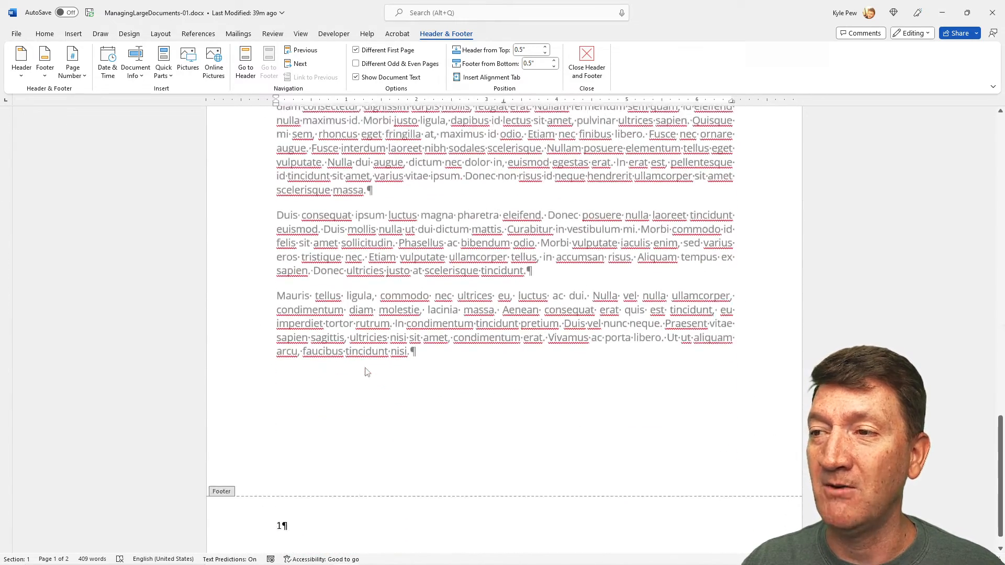
# Step: Move from the page 2 footer up to the empty header above 'Working Document Sections'
pyautogui.scroll(-3)
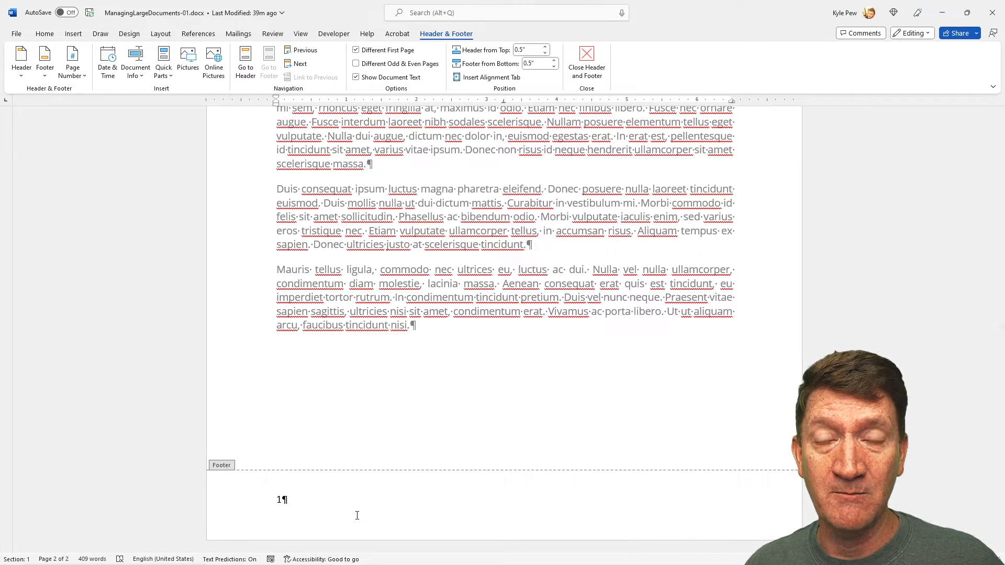
pyautogui.moveTo(386, 51)
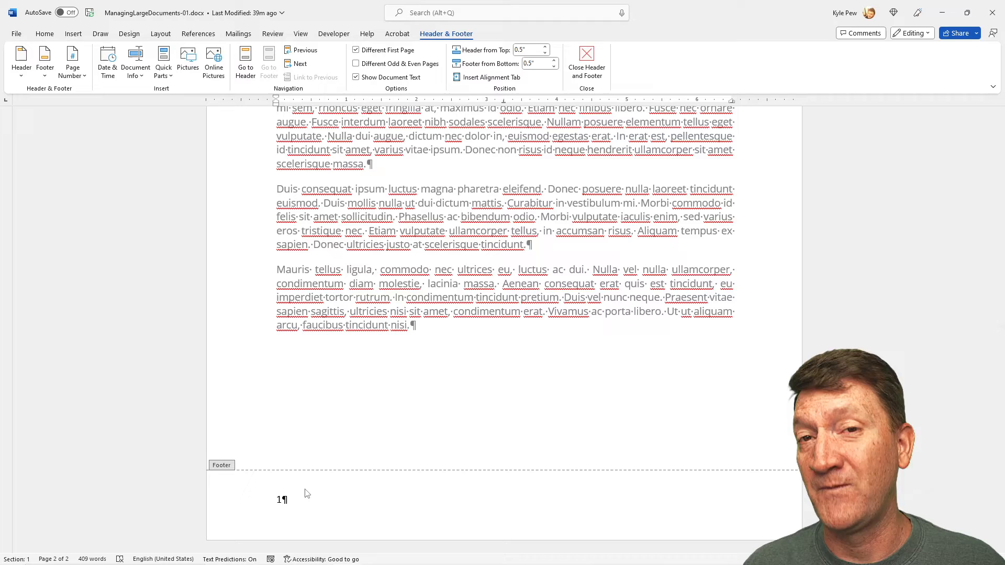
pyautogui.scroll(3)
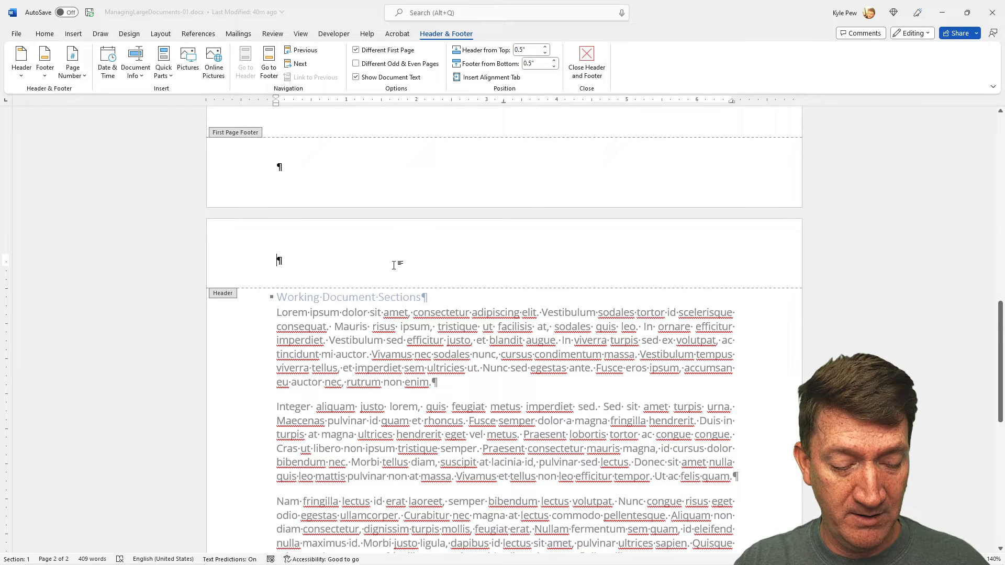
# Step: Type 'Section 1 Content' into the page 2 header
pyautogui.write('Section 1')
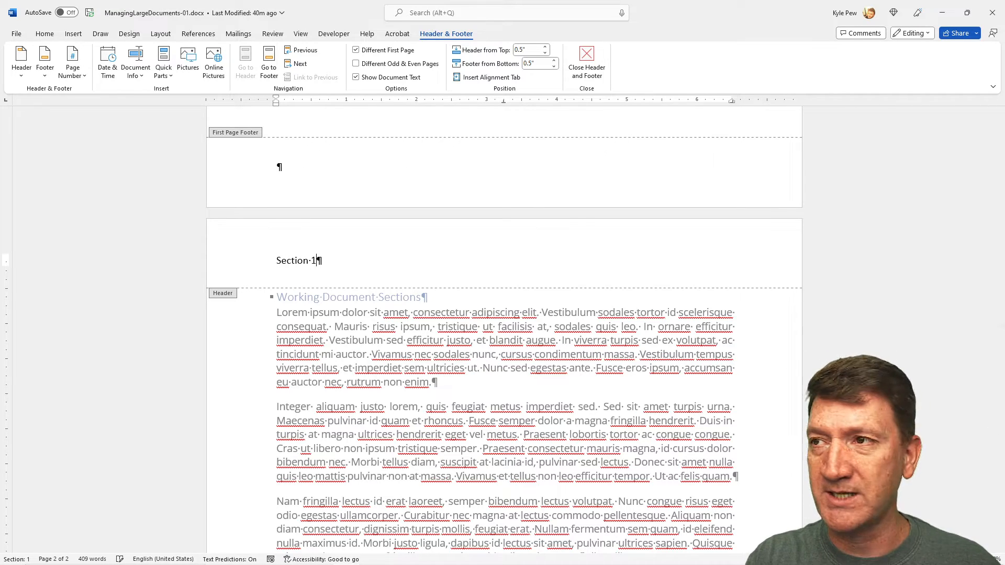
pyautogui.write('Content')
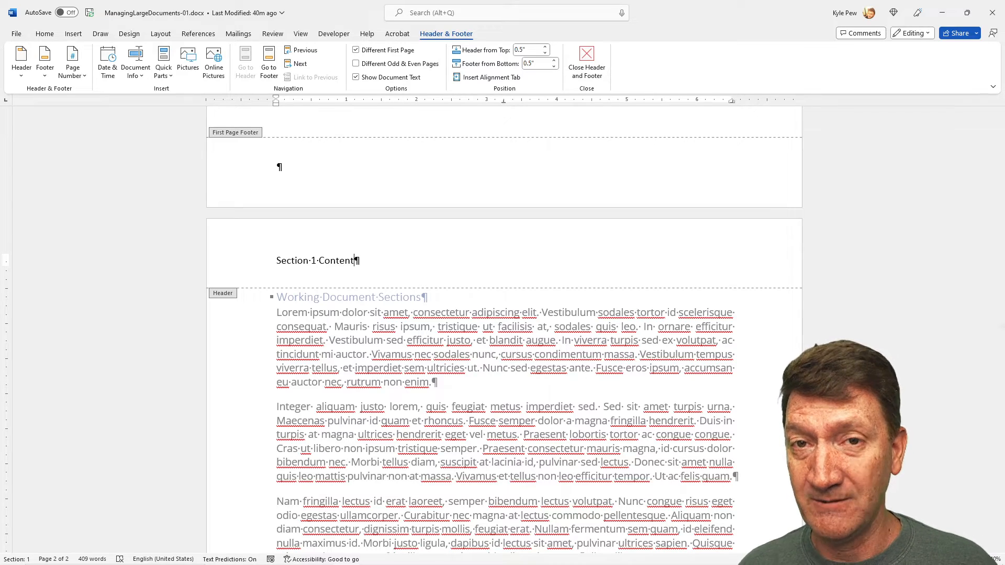
pyautogui.scroll(-3)
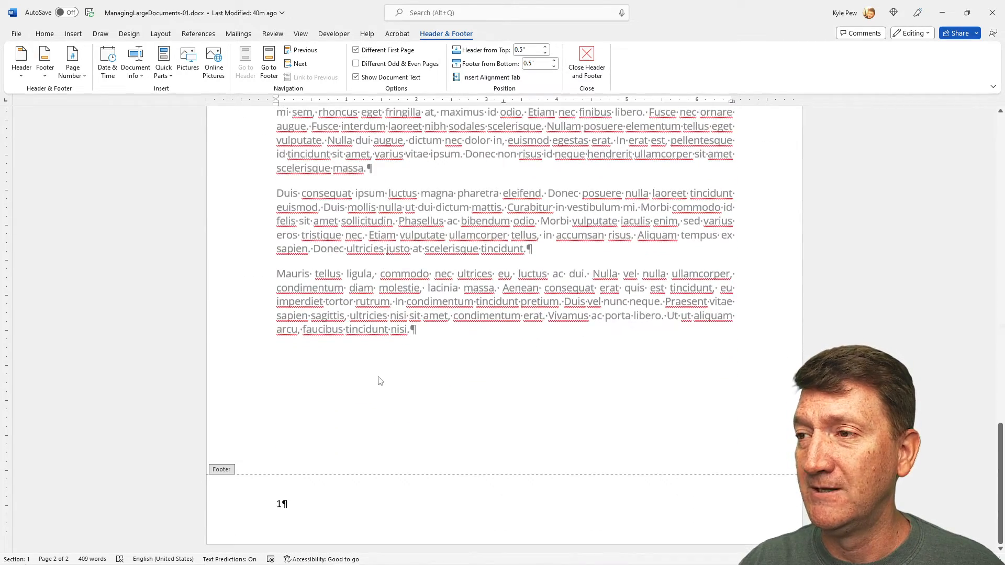
# Step: Return to the body text and add a break after the last paragraph from Layout > Breaks
pyautogui.click(586, 62)
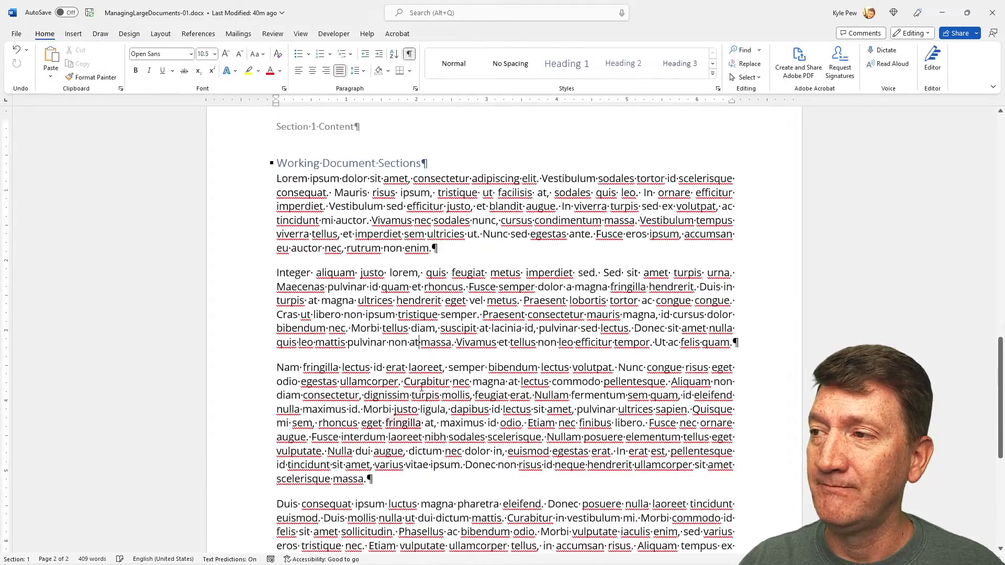
pyautogui.scroll(-3)
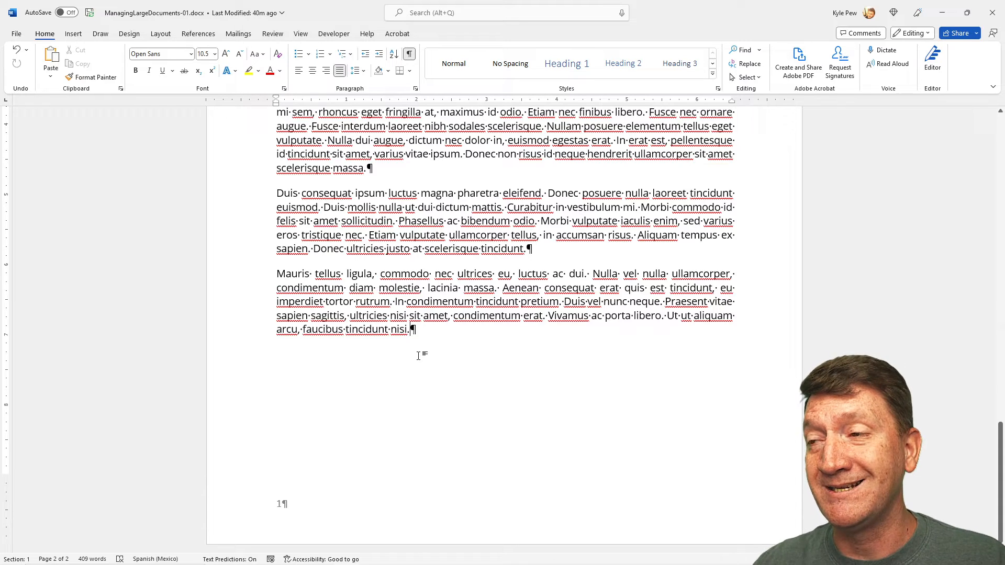
pyautogui.moveTo(349, 183)
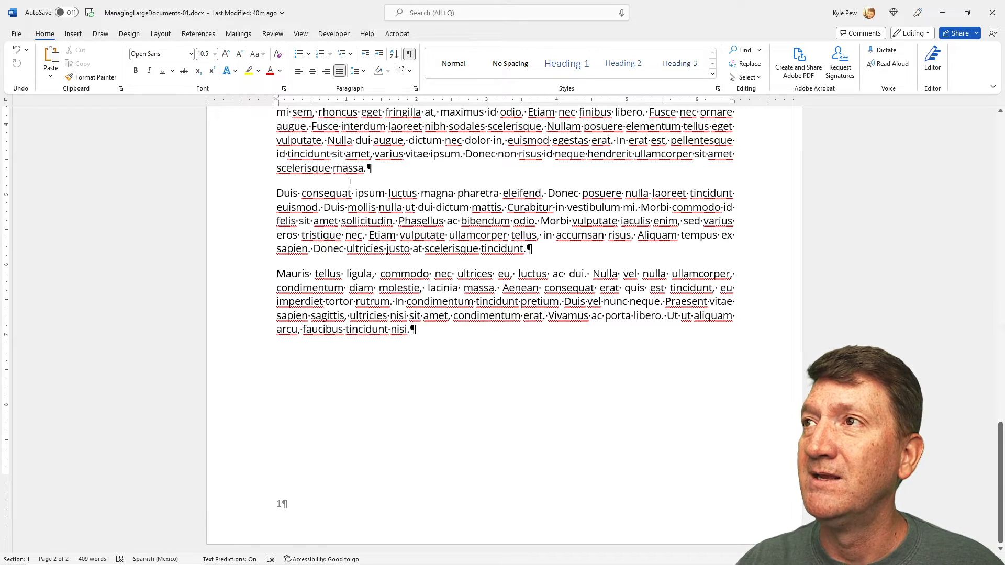
pyautogui.click(160, 34)
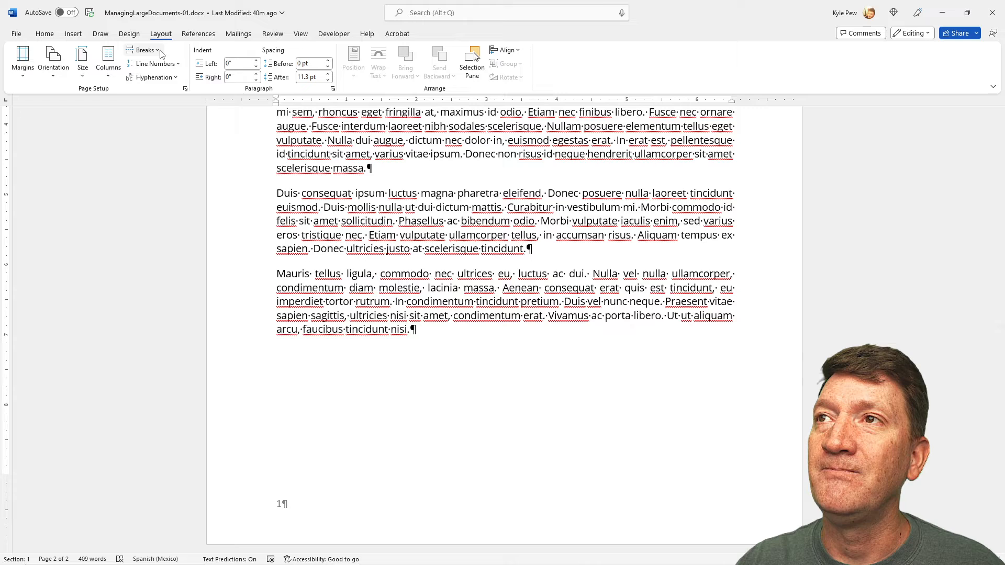
pyautogui.click(146, 50)
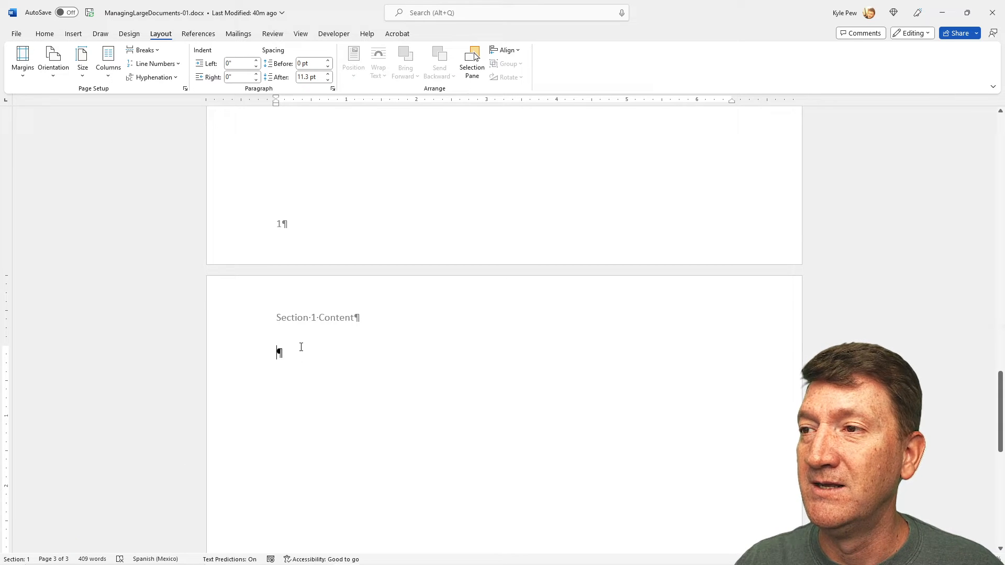
# Step: Type 'This is a new section for the document' on page 3
pyautogui.write('This')
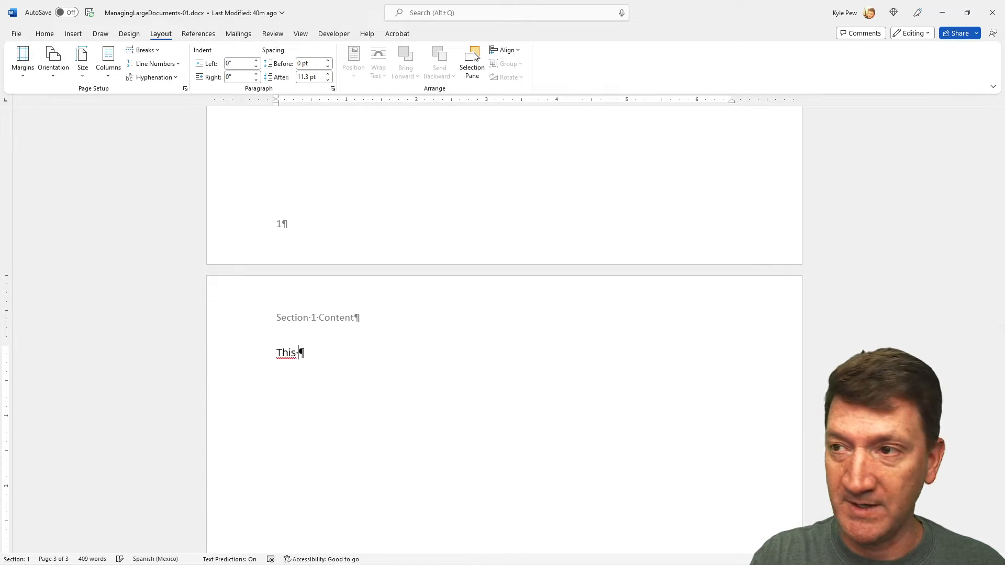
pyautogui.write('is a new section for th')
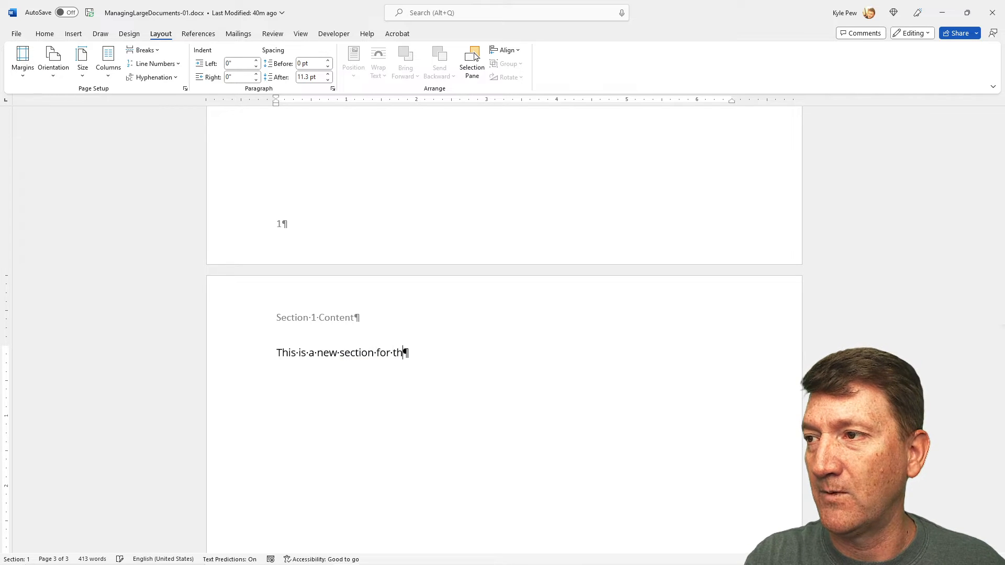
pyautogui.write('e document')
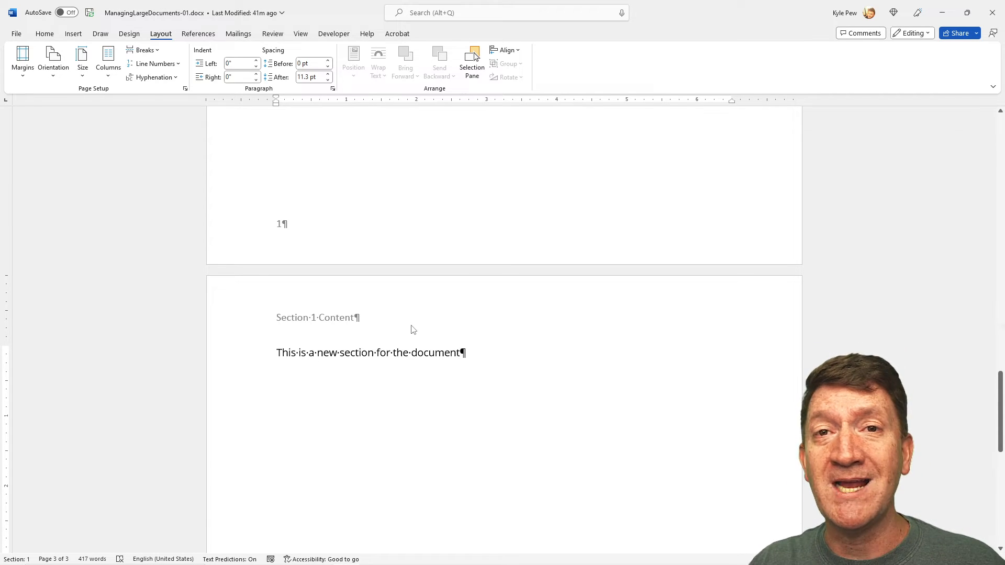
pyautogui.moveTo(366, 266)
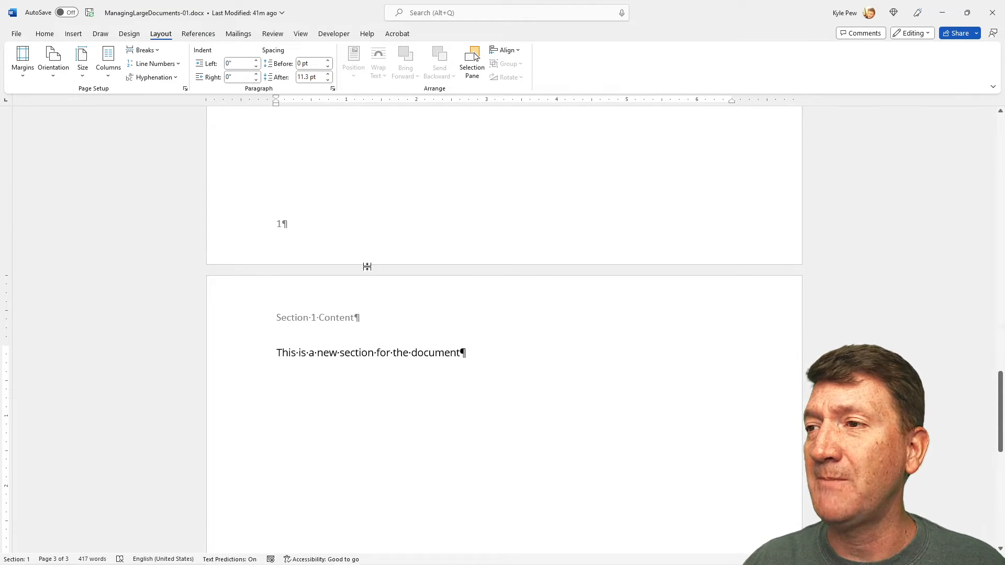
pyautogui.moveTo(271, 268)
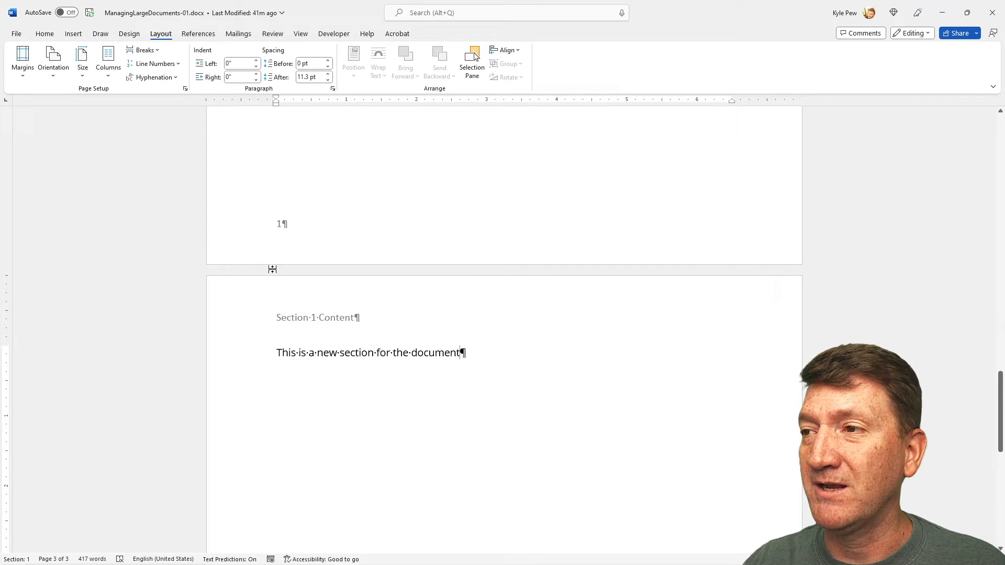
pyautogui.moveTo(315, 323)
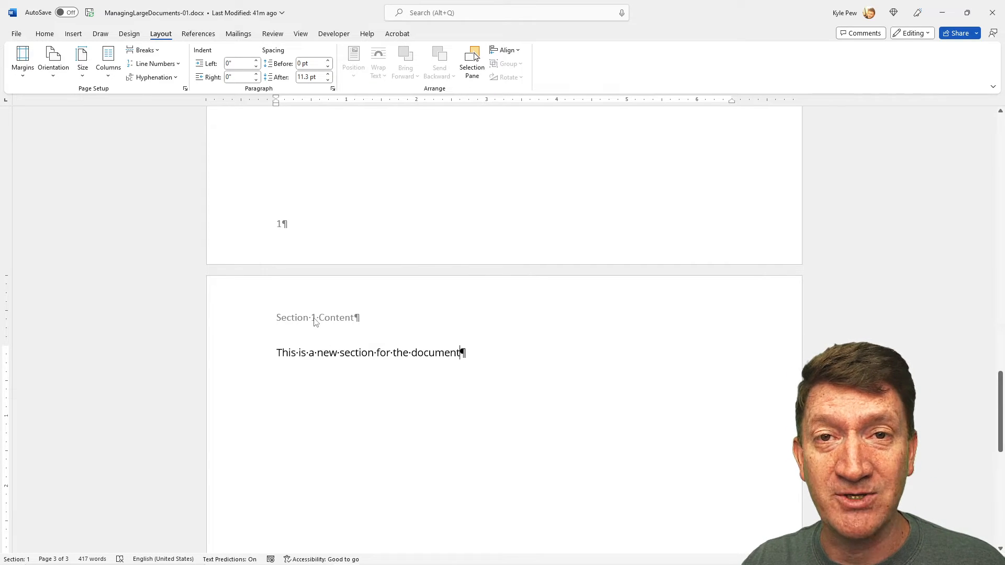
# Step: Open the new page's header for editing and review the page break above
pyautogui.doubleClick(316, 318)
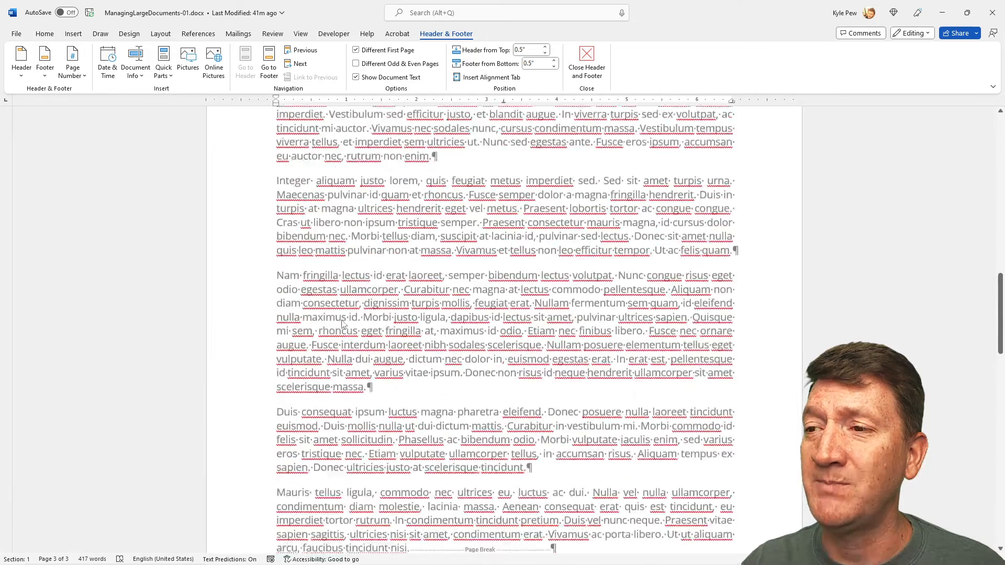
pyautogui.scroll(3)
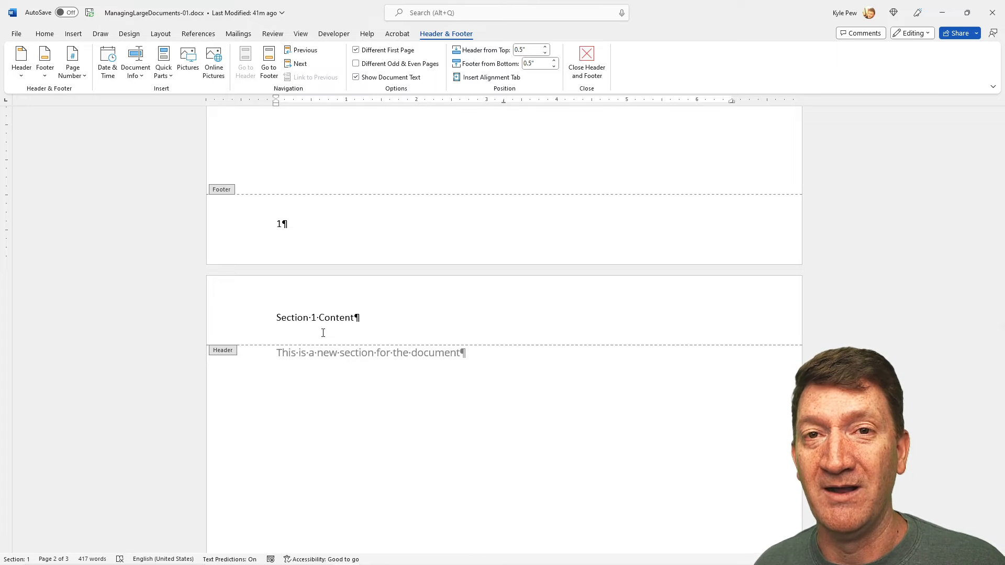
pyautogui.scroll(3)
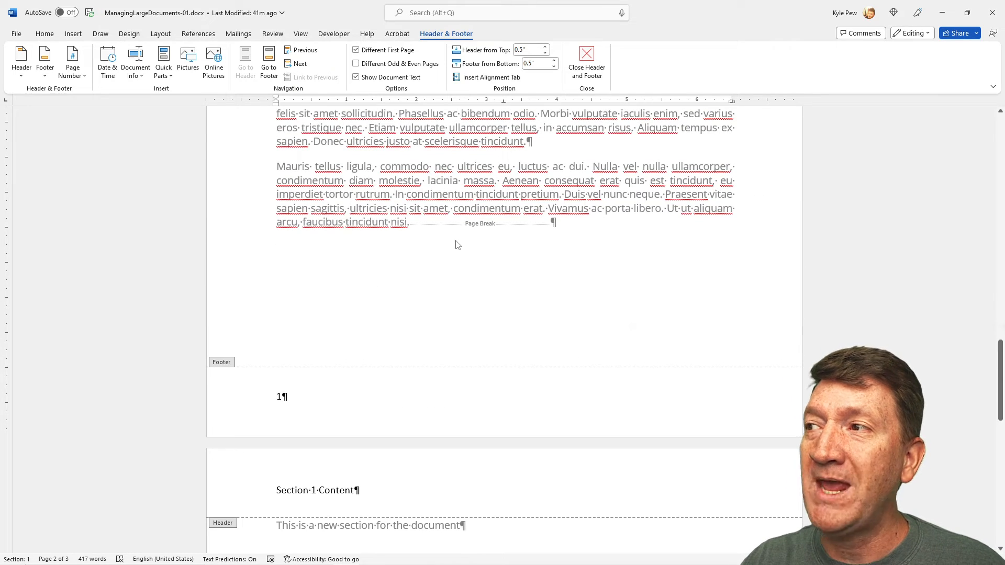
pyautogui.moveTo(464, 239)
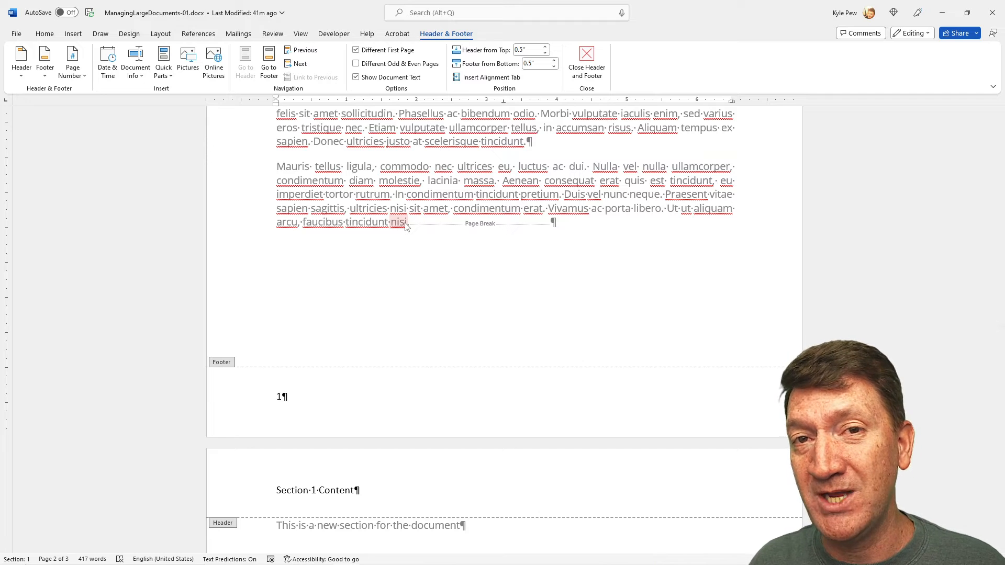
pyautogui.scroll(-3)
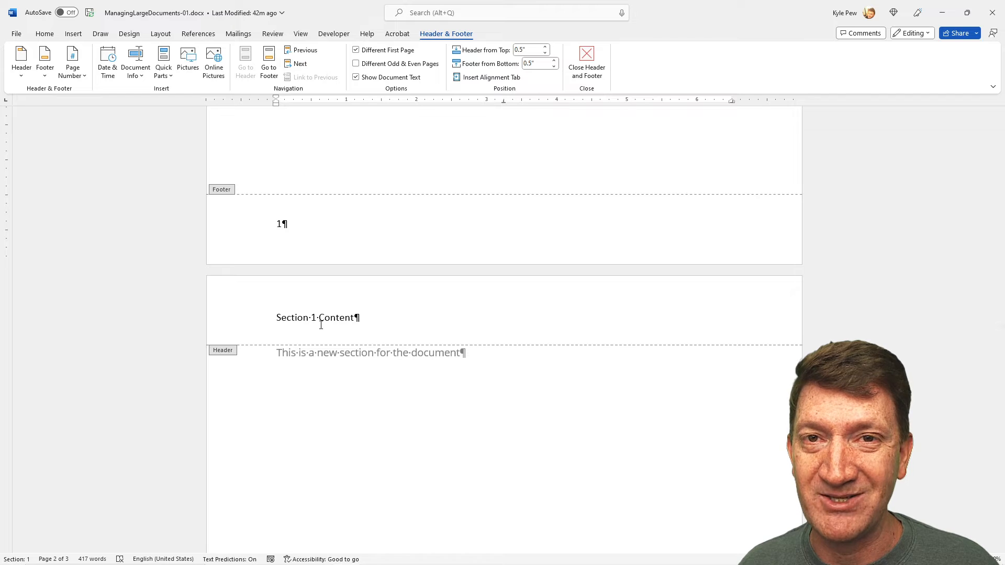
pyautogui.scroll(3)
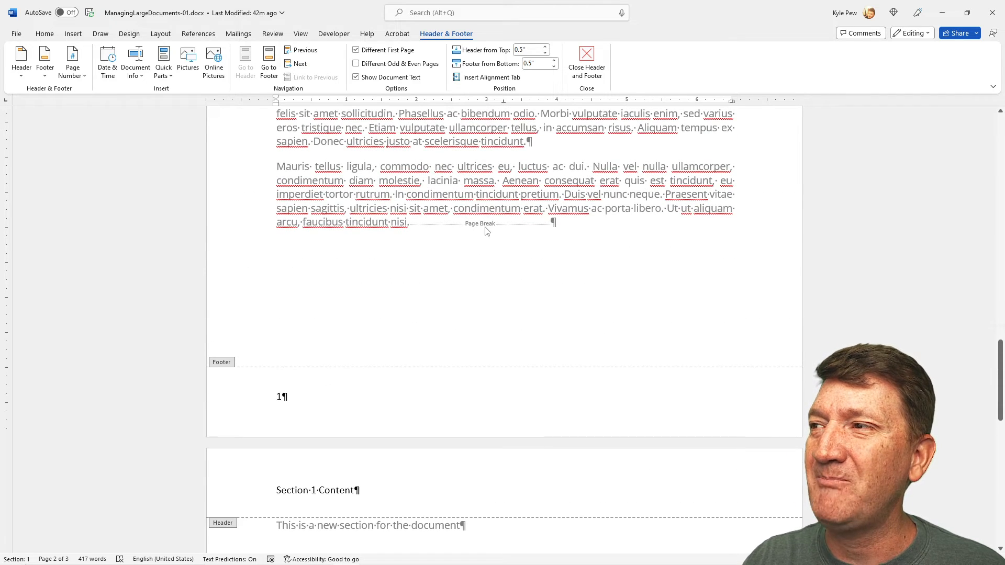
# Step: Select the page break so it can be removed
pyautogui.click(585, 60)
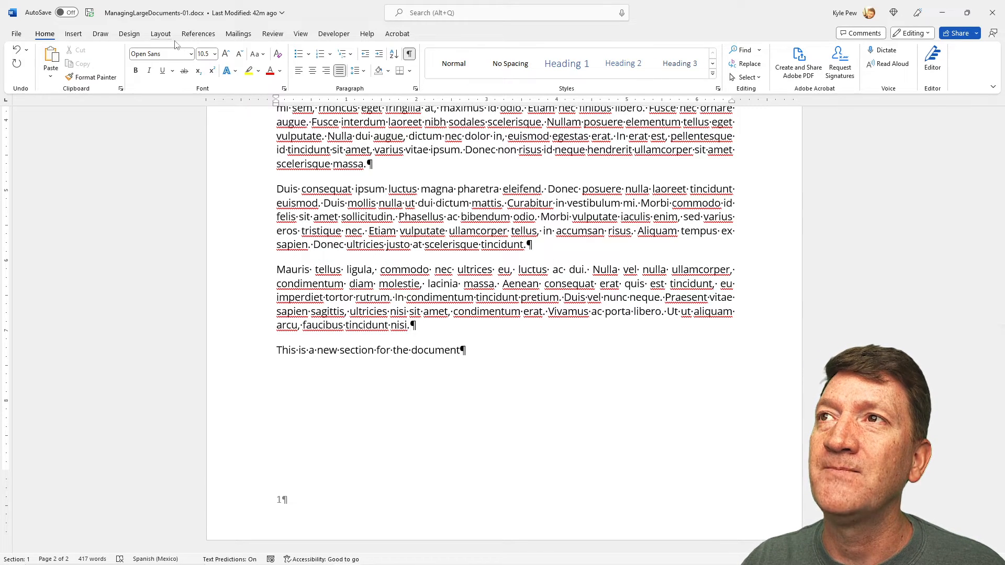
# Step: Delete the blank paragraph above 'This is a new section for the document' on page 3
pyautogui.click(143, 50)
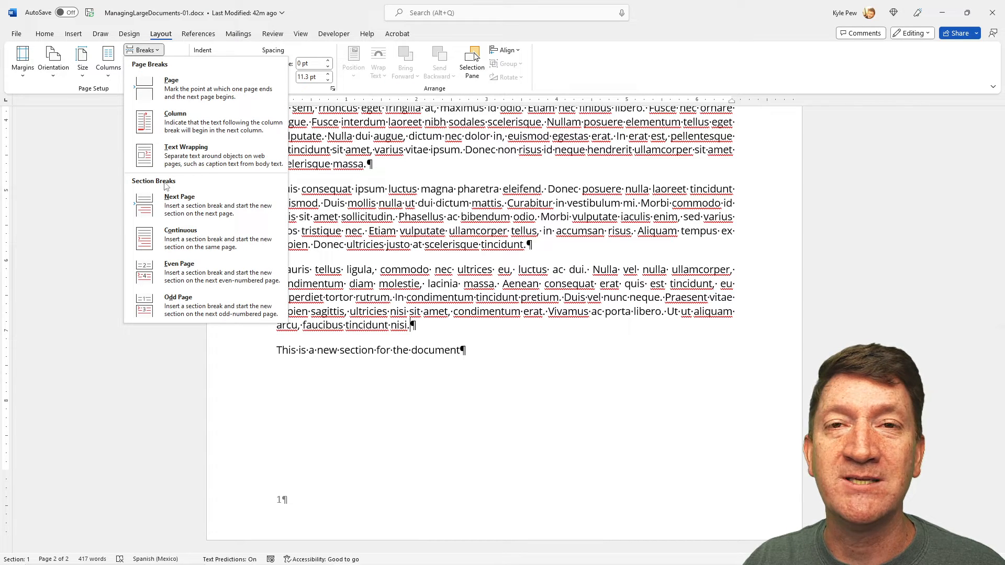
pyautogui.moveTo(186, 205)
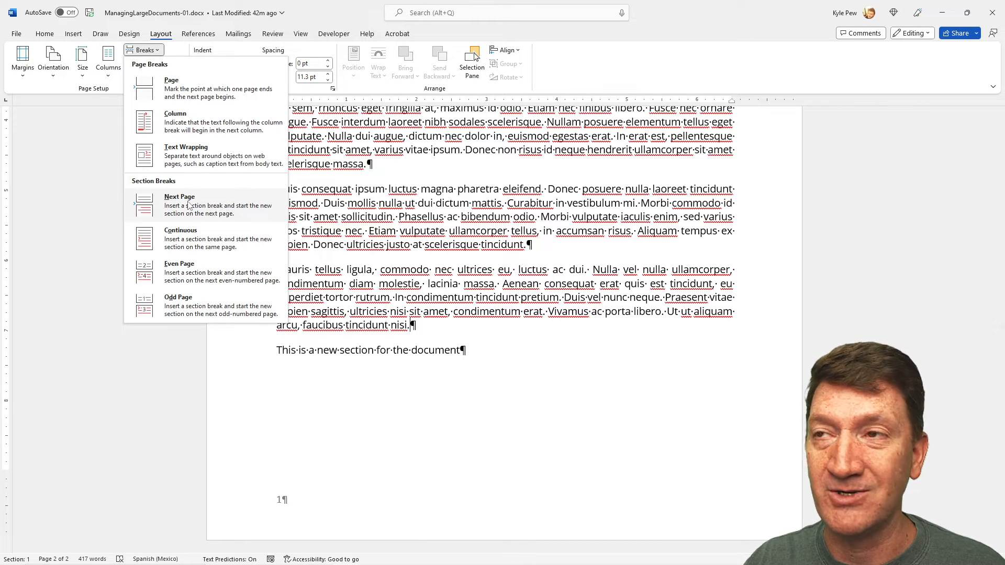
pyautogui.click(180, 201)
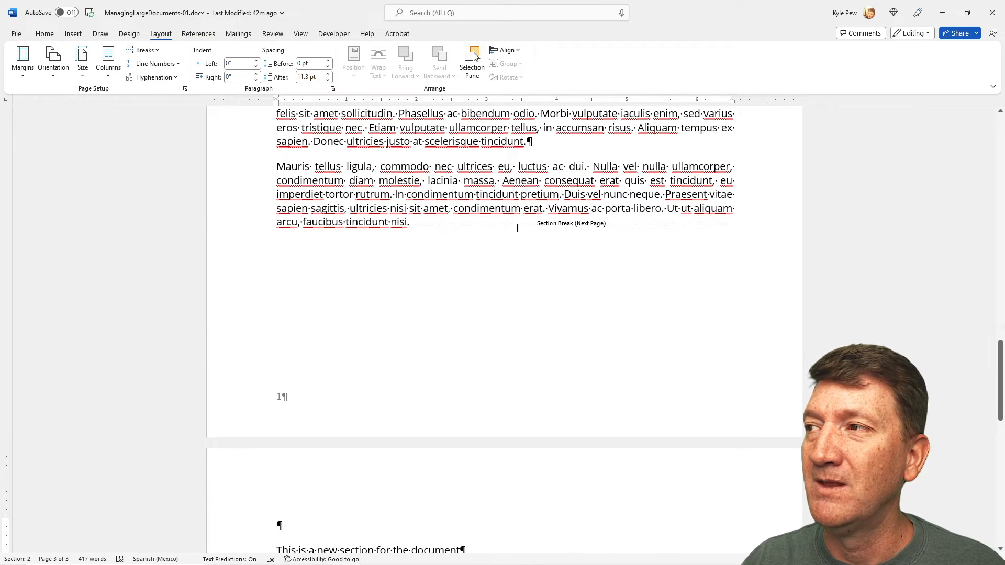
pyautogui.moveTo(446, 306)
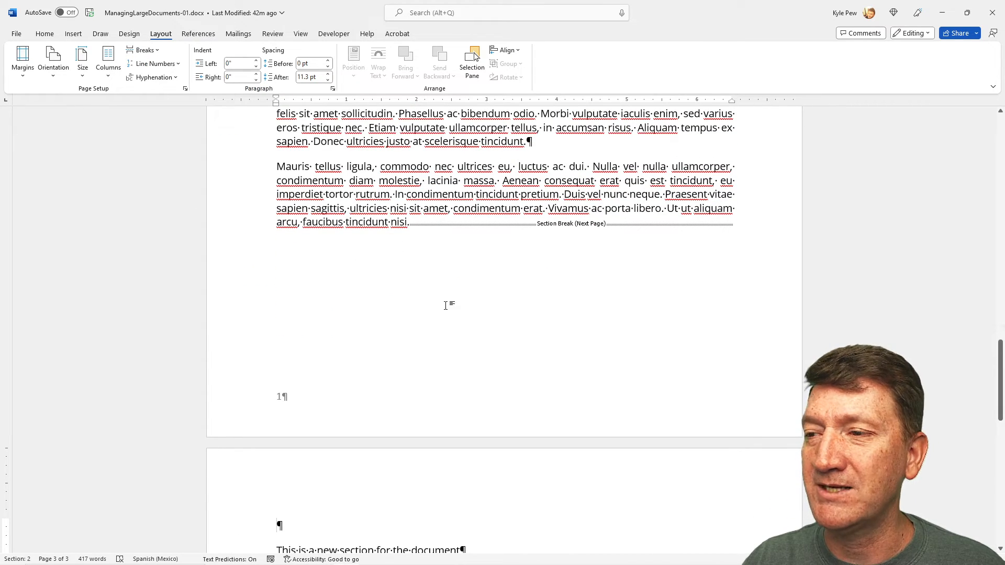
pyautogui.scroll(-3)
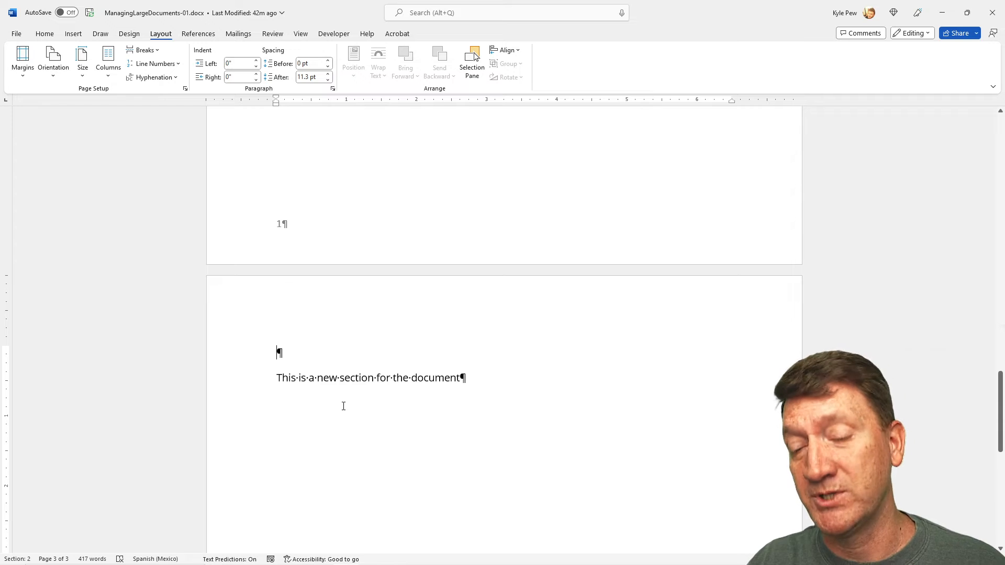
pyautogui.press('backspace')
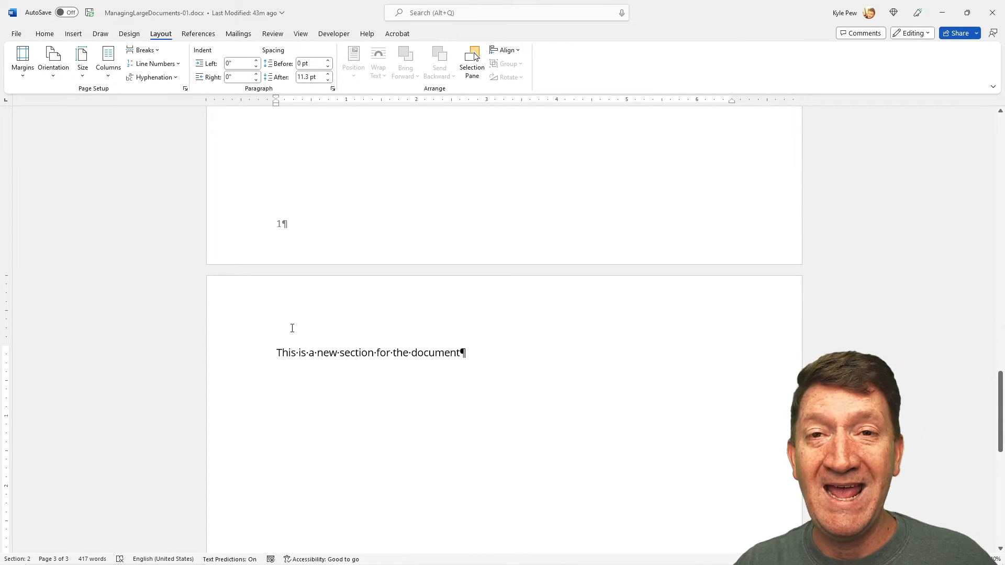
pyautogui.click(277, 353)
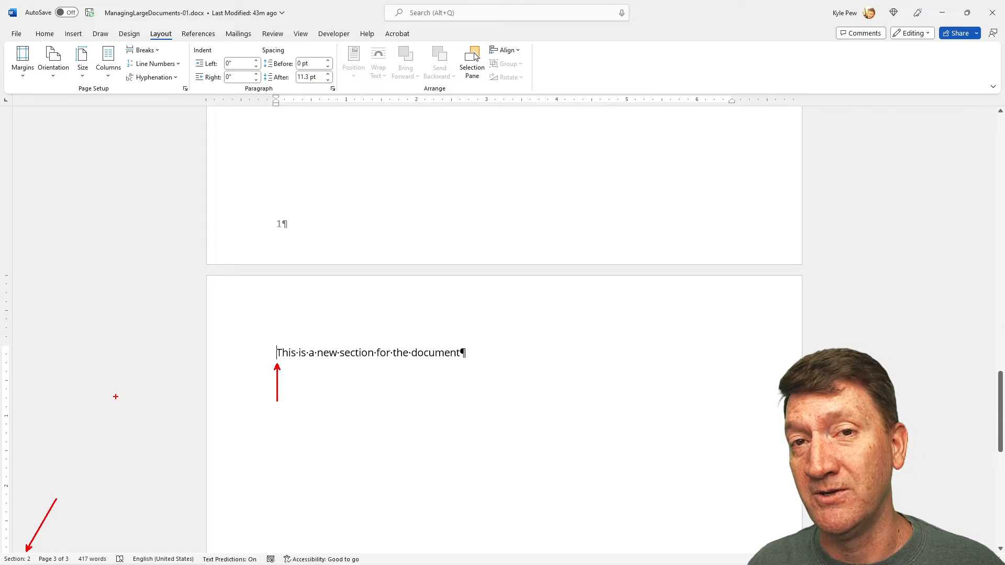
pyautogui.scroll(3)
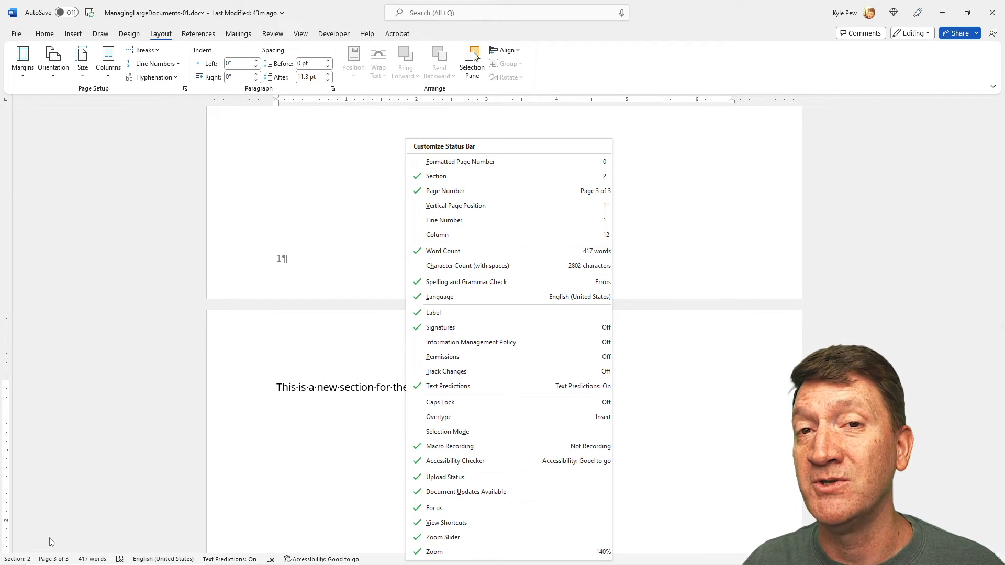
pyautogui.click(288, 350)
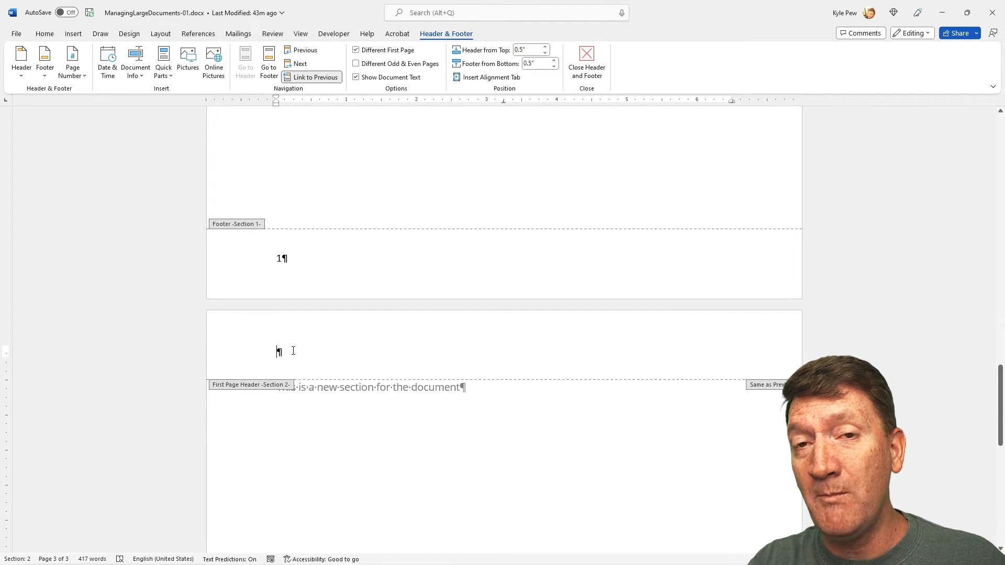
pyautogui.moveTo(334, 249)
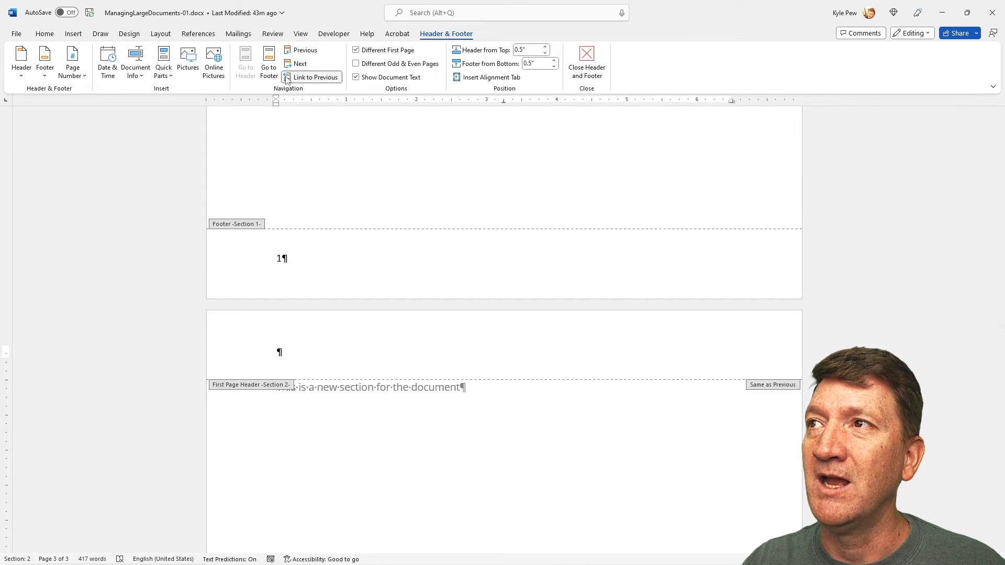
pyautogui.moveTo(315, 77)
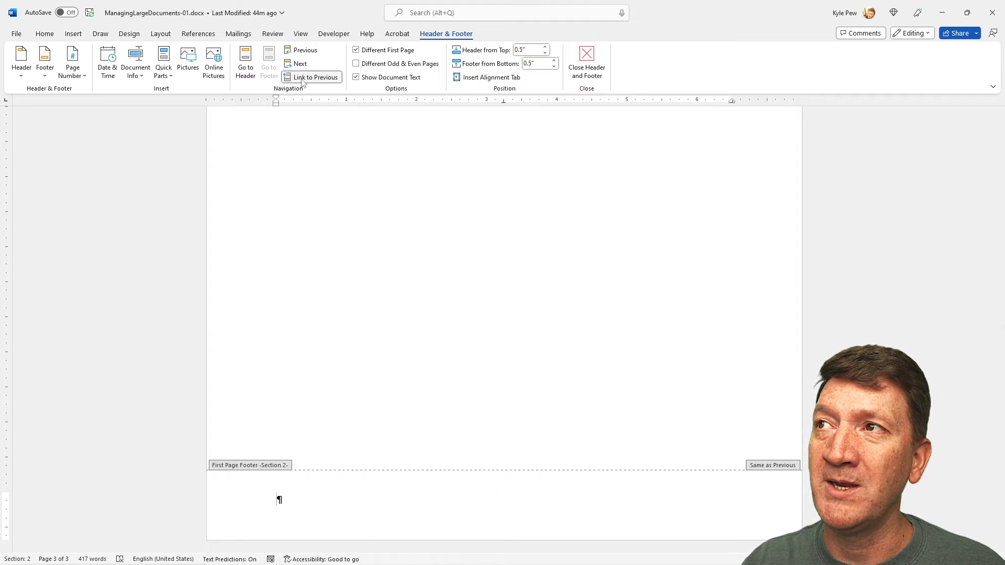
pyautogui.moveTo(314, 76)
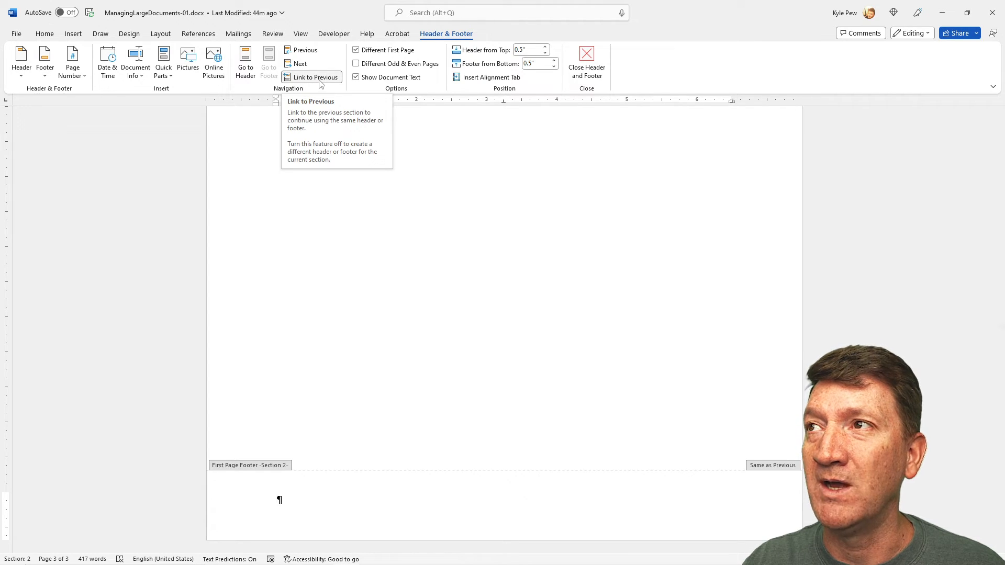
# Step: Turn off Link to Previous for section 2's first-page footer
pyautogui.click(315, 77)
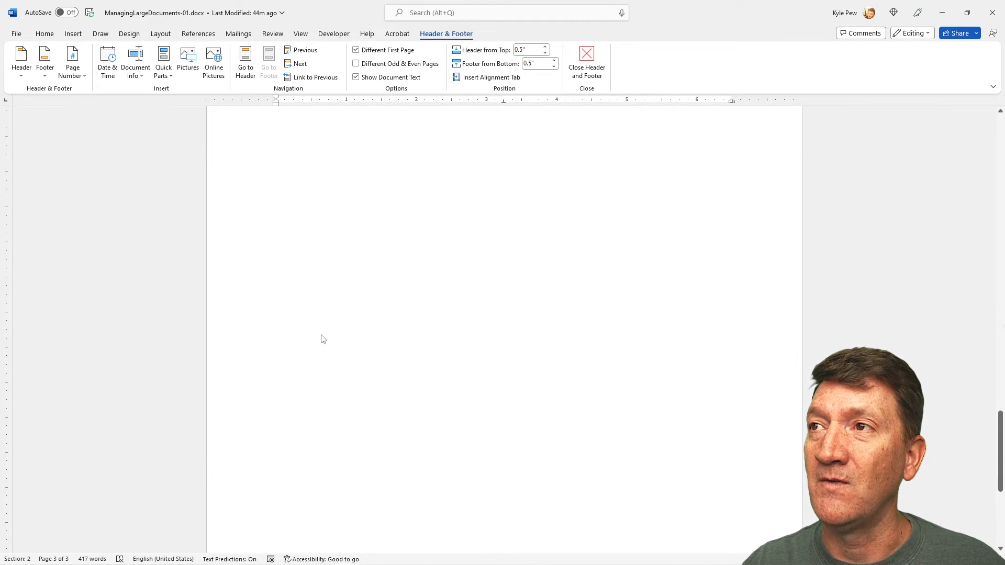
# Step: Enter 'Section 2 Content' in section 2's header, then move into its footer
pyautogui.scroll(3)
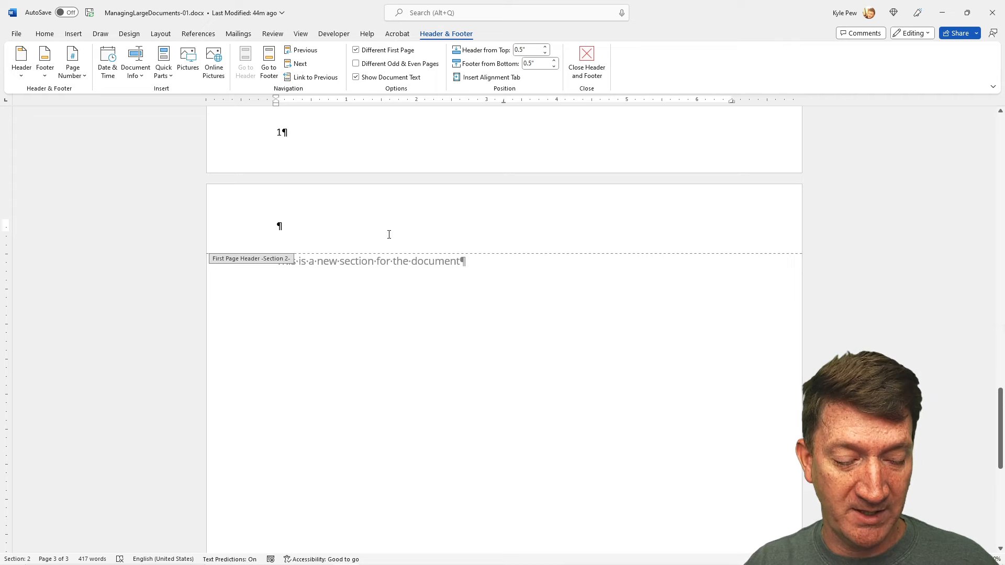
pyautogui.write('Section 2')
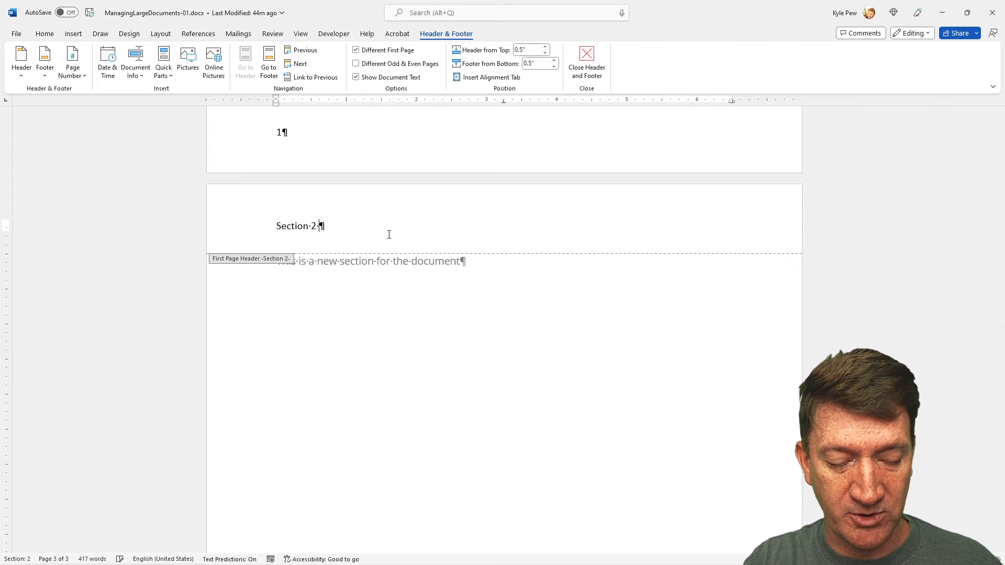
pyautogui.write('Content')
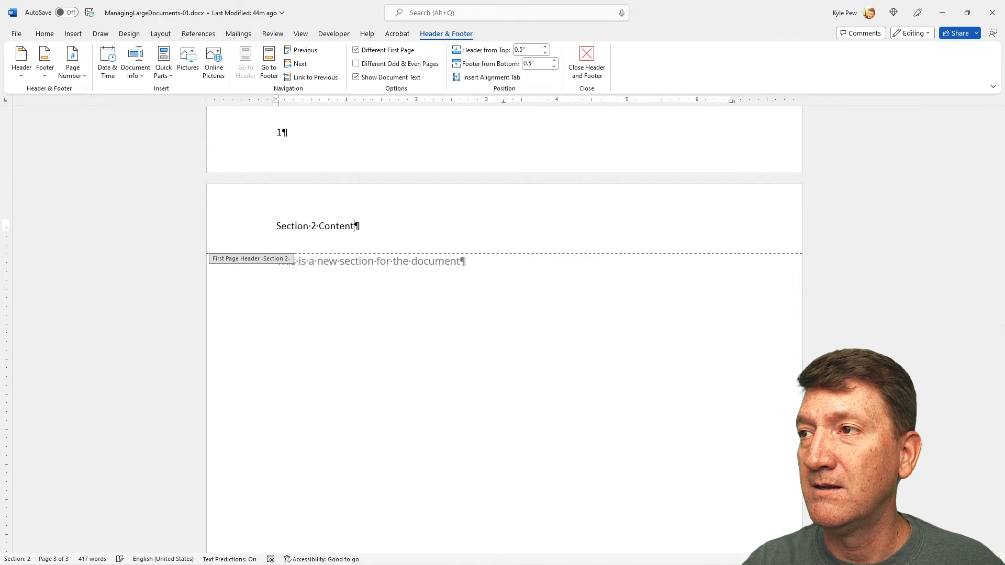
pyautogui.scroll(-3)
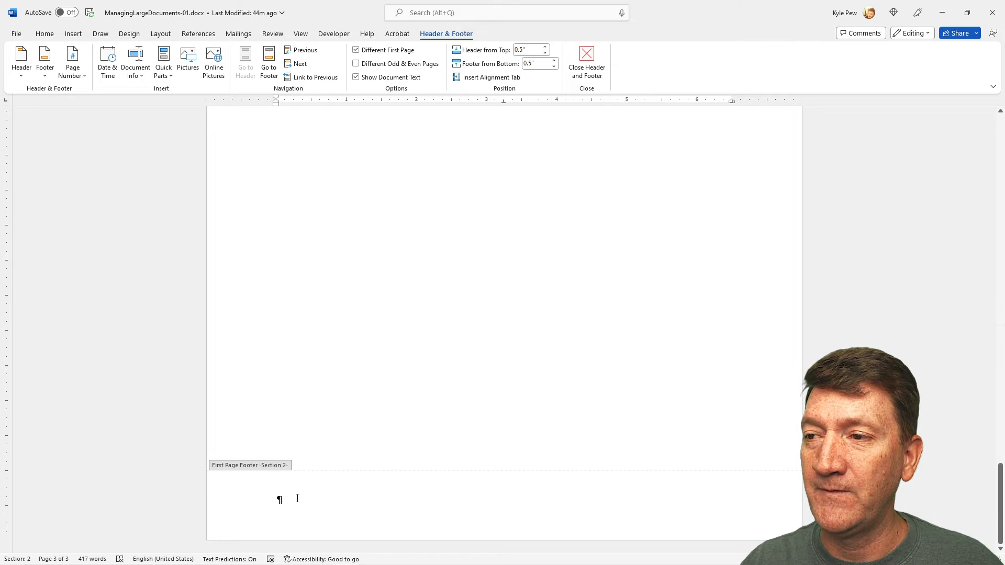
pyautogui.click(72, 62)
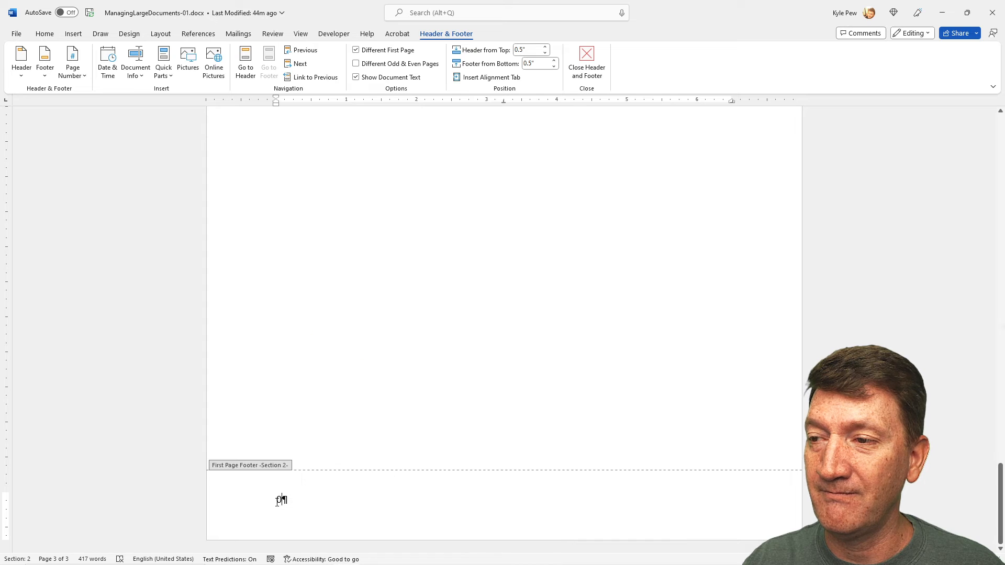
# Step: Format section 2's page number to continue from the previous section
pyautogui.rightClick(280, 499)
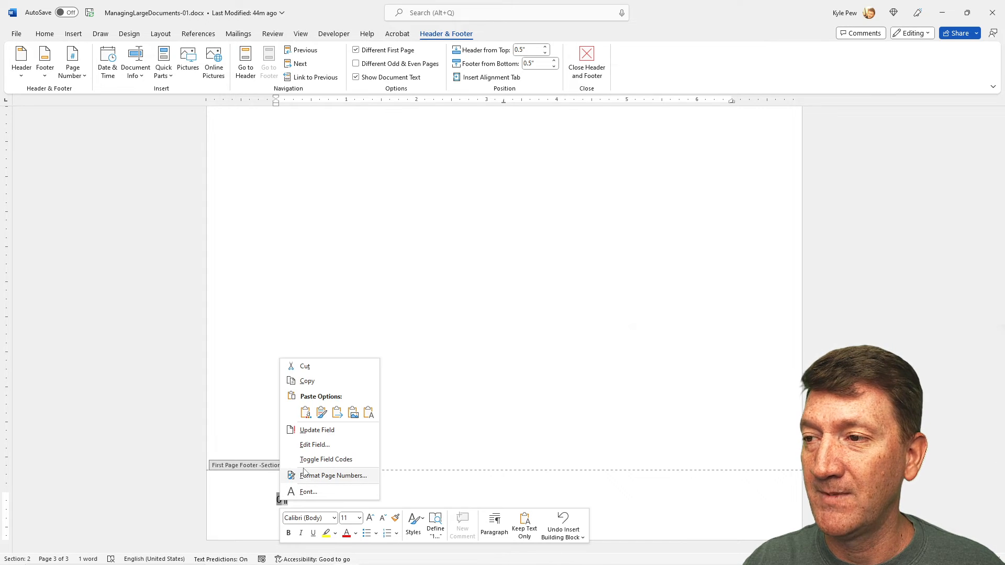
pyautogui.click(333, 475)
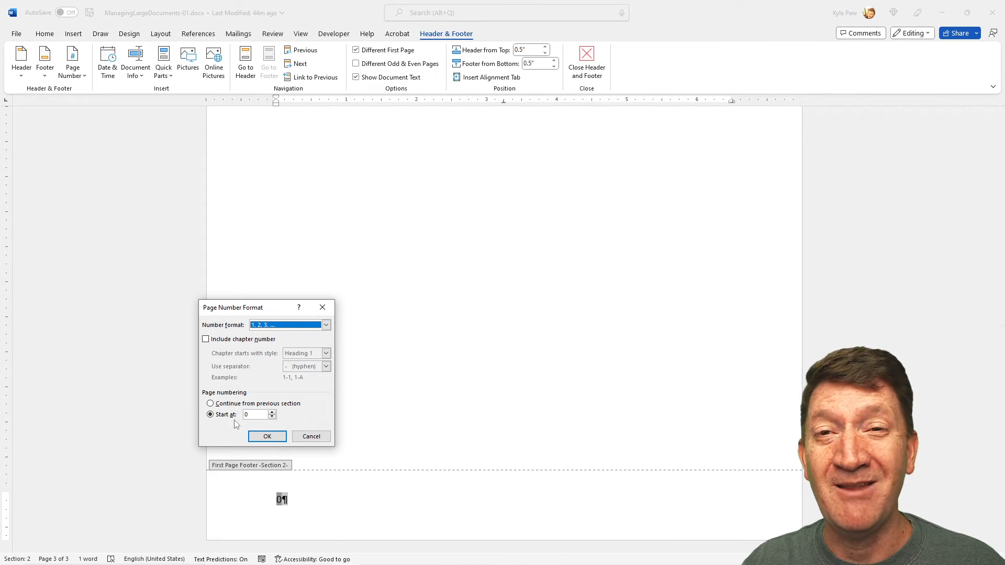
pyautogui.click(210, 403)
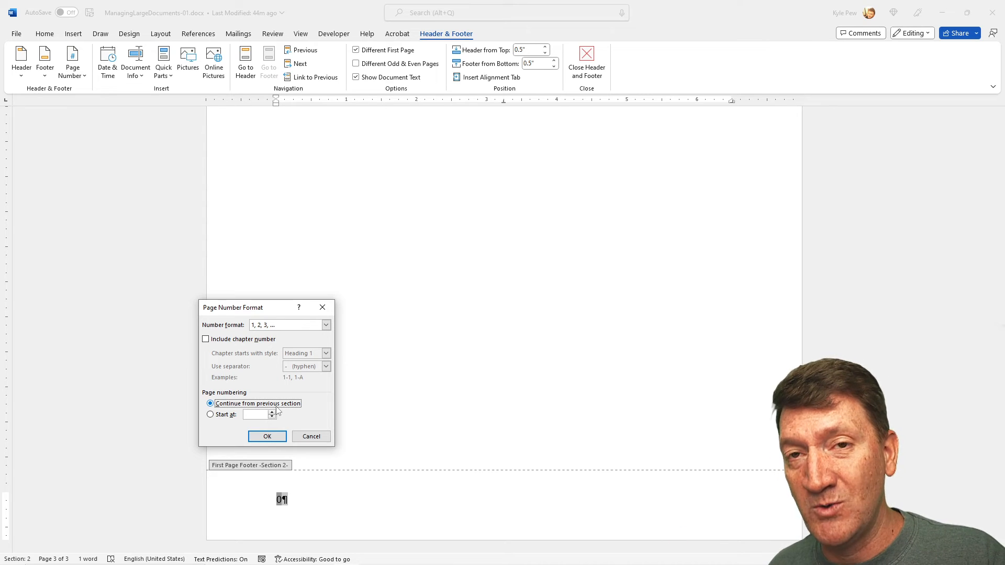
pyautogui.click(267, 436)
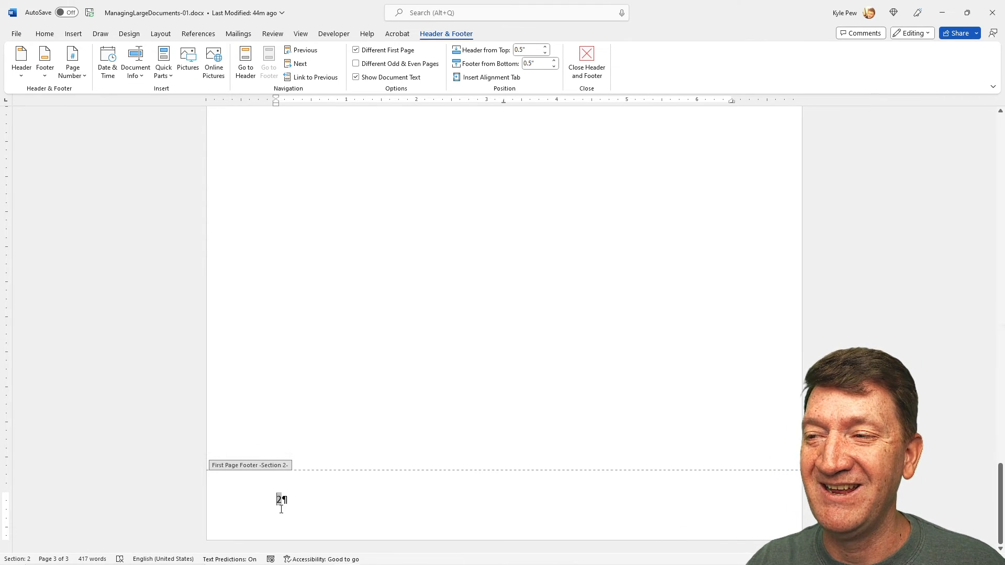
# Step: Scroll up to page 1's 'Section 1 Content' header
pyautogui.scroll(3)
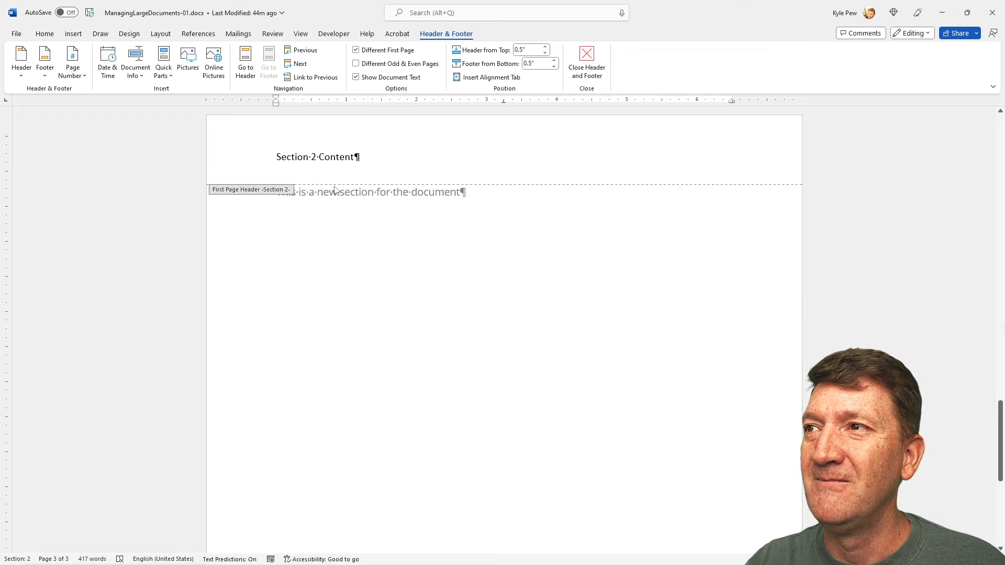
pyautogui.scroll(3)
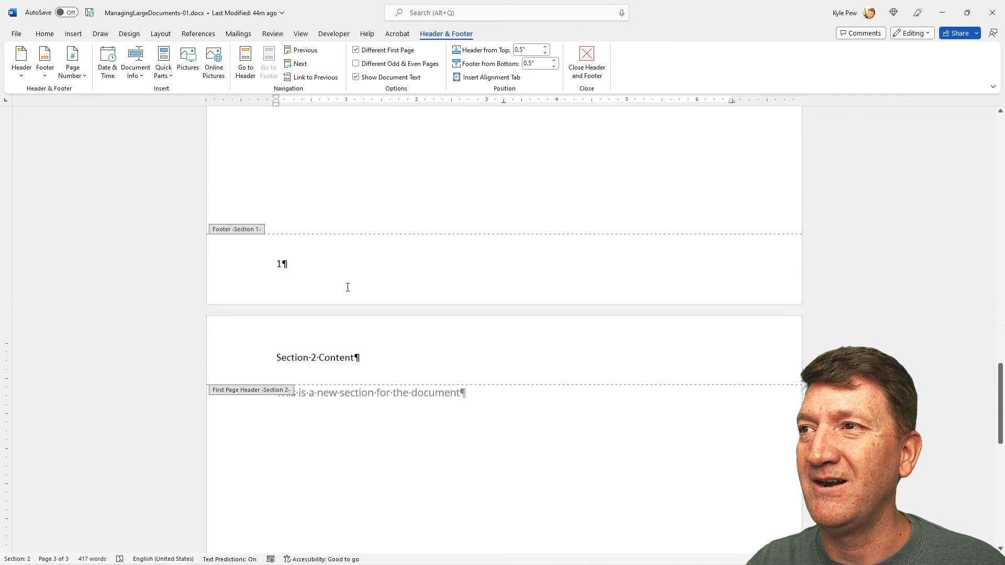
pyautogui.scroll(3)
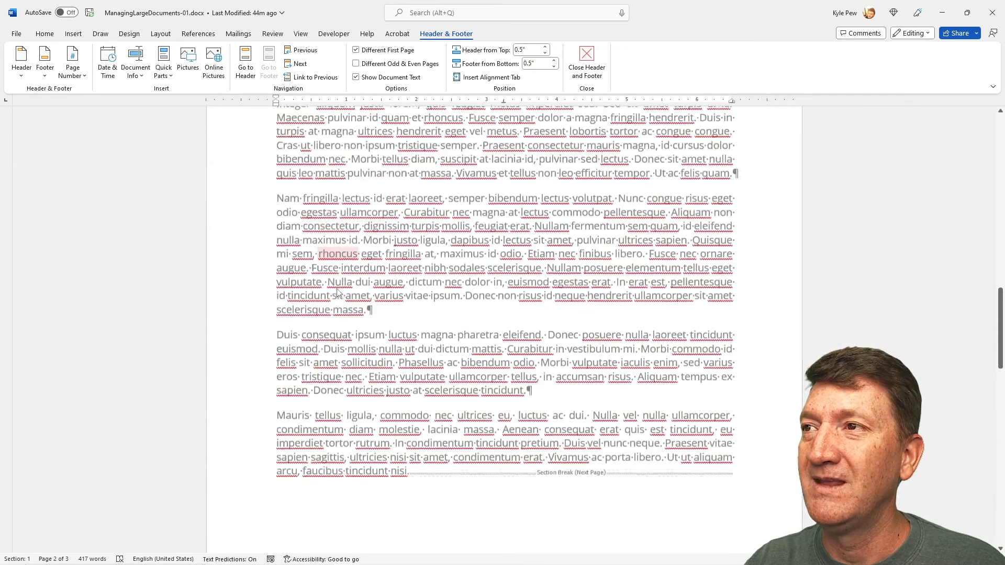
pyautogui.scroll(3)
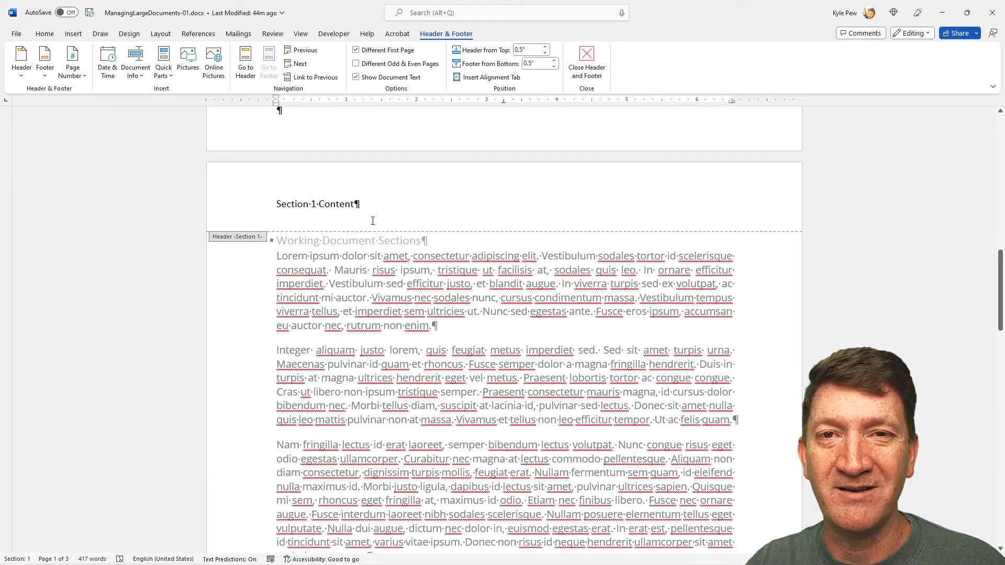